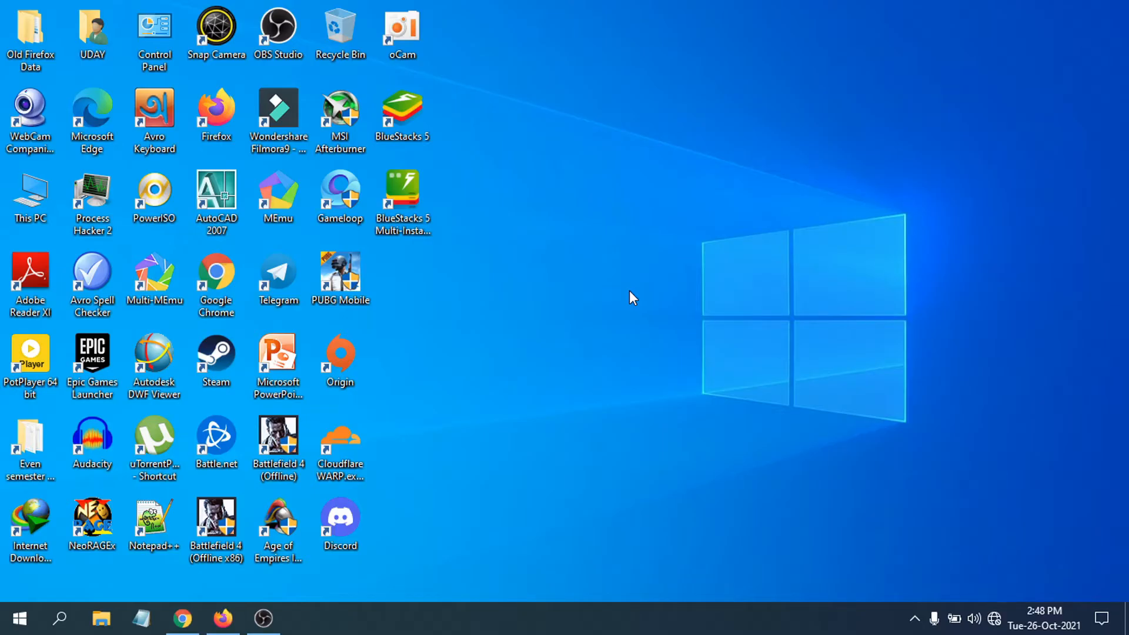
{"action": "mouse_move", "coordinate": [280, 494]}
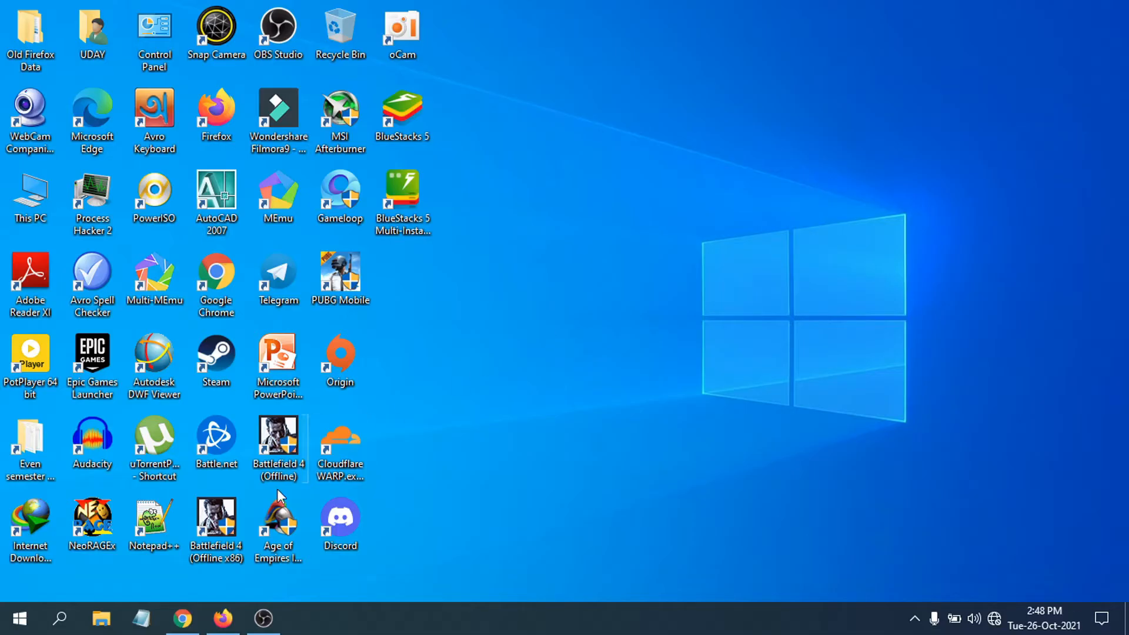
Step: Launch Firefox and show the Wi-Fi list with D-Link_DIR-615 2 connected, no internet
{"action": "left_click", "coordinate": [223, 619]}
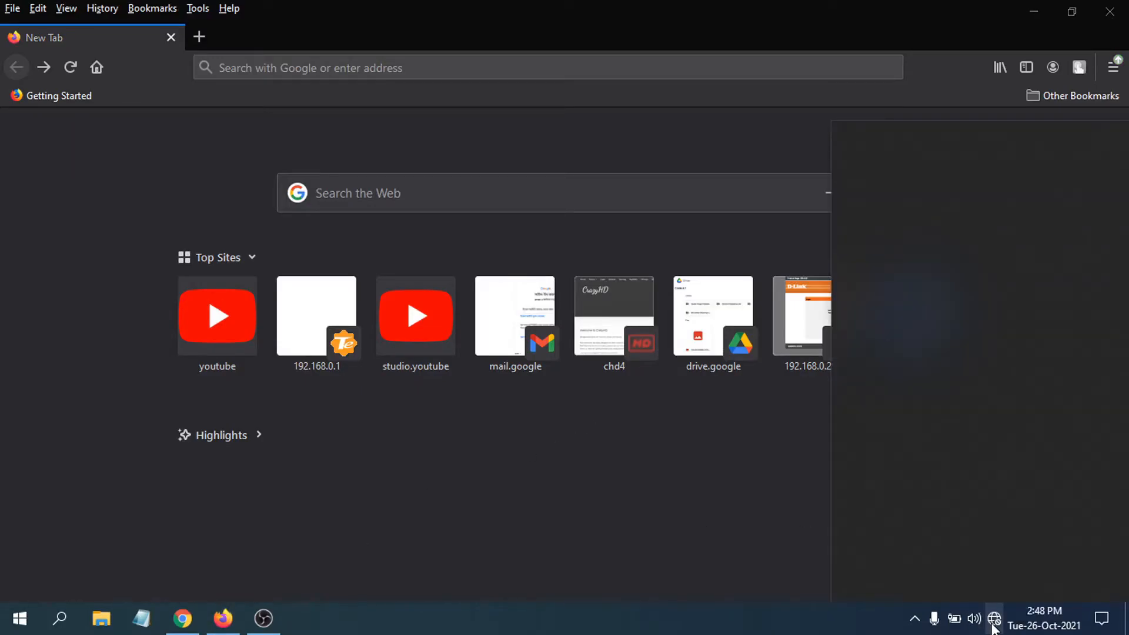
{"action": "left_click", "coordinate": [997, 618]}
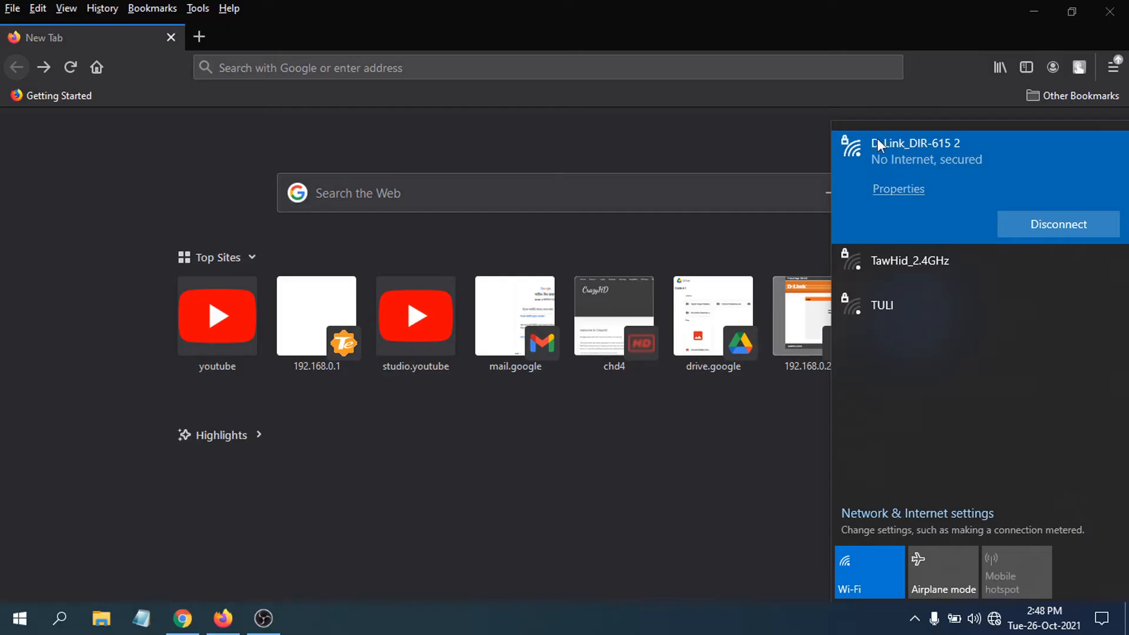
{"action": "mouse_move", "coordinate": [859, 239]}
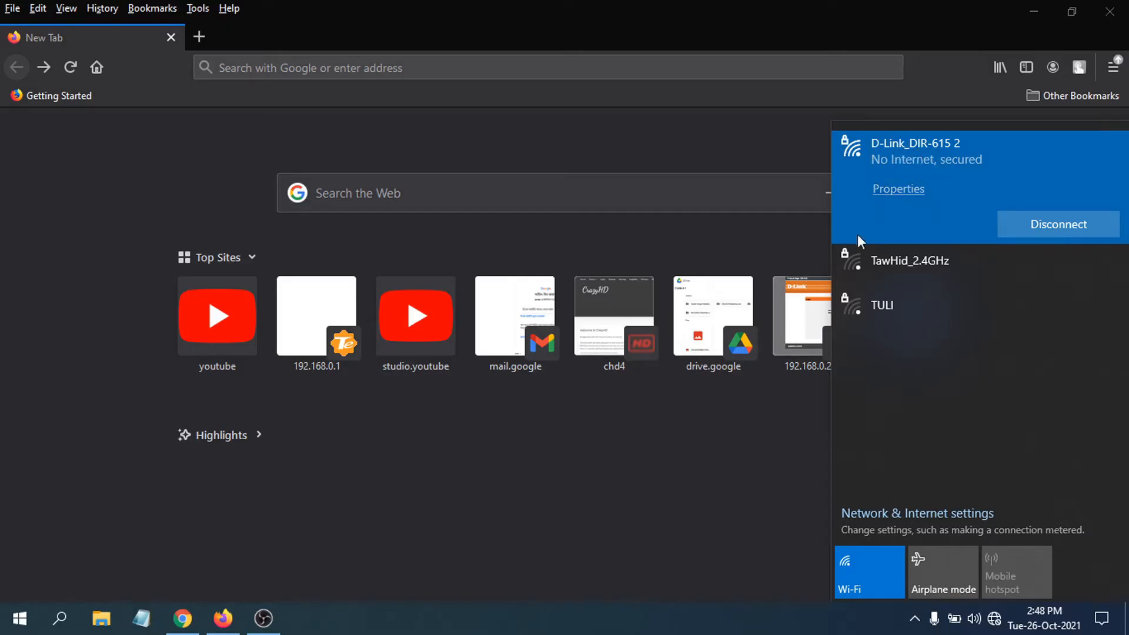
Step: Enter the router address 192.168.0.1 in the address bar to reach the login page
{"action": "left_click", "coordinate": [451, 242]}
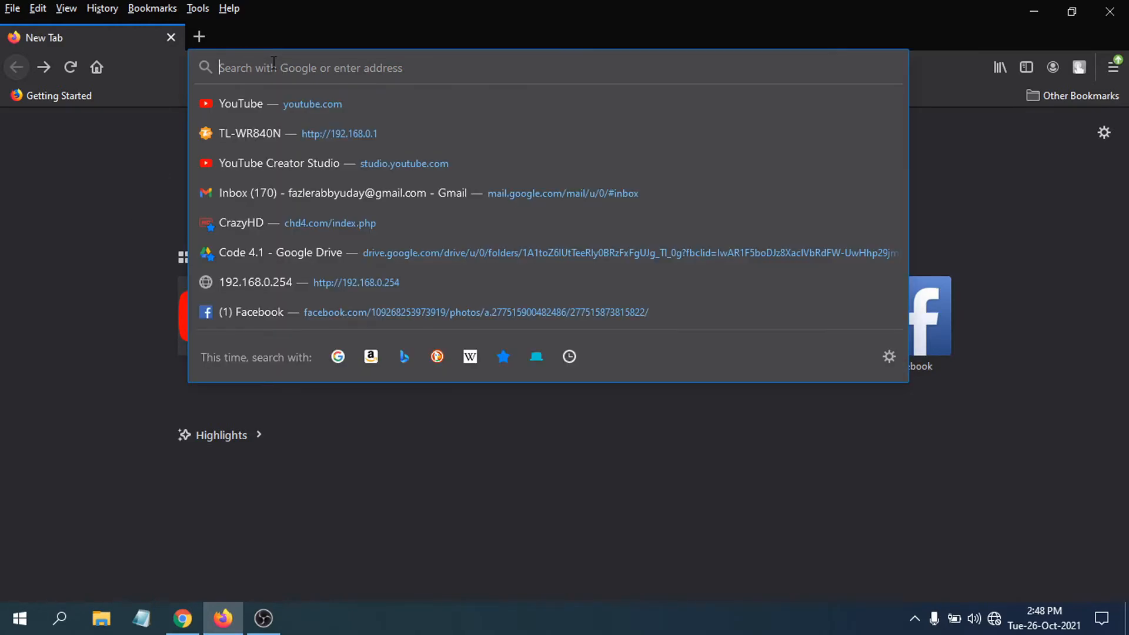
{"action": "type", "text": "192.168.0.1"}
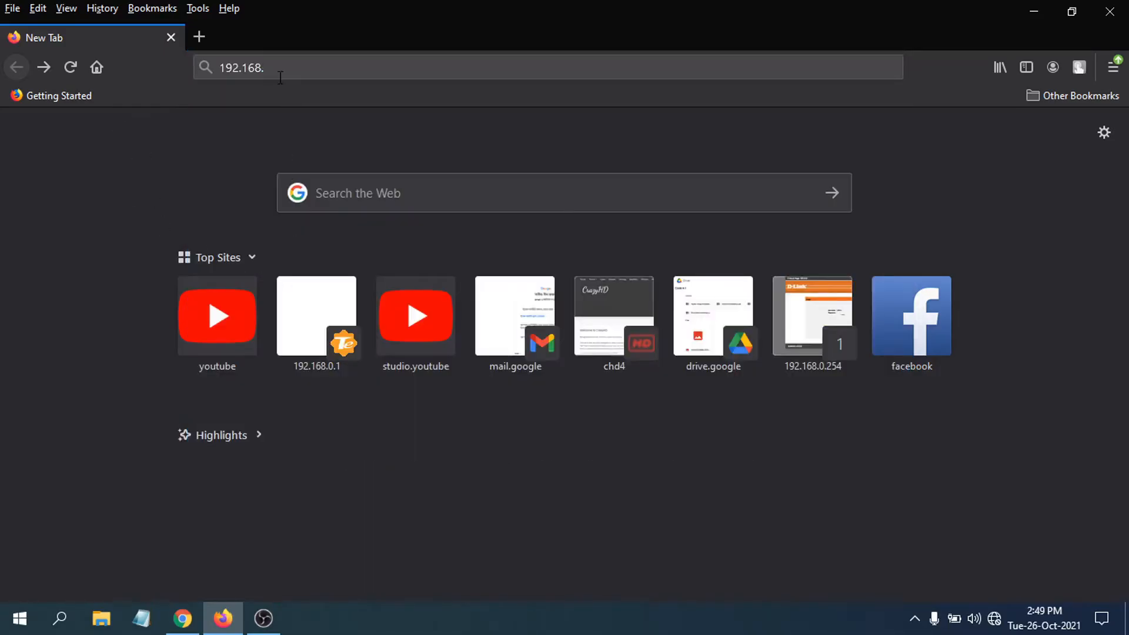
{"action": "mouse_move", "coordinate": [391, 107]}
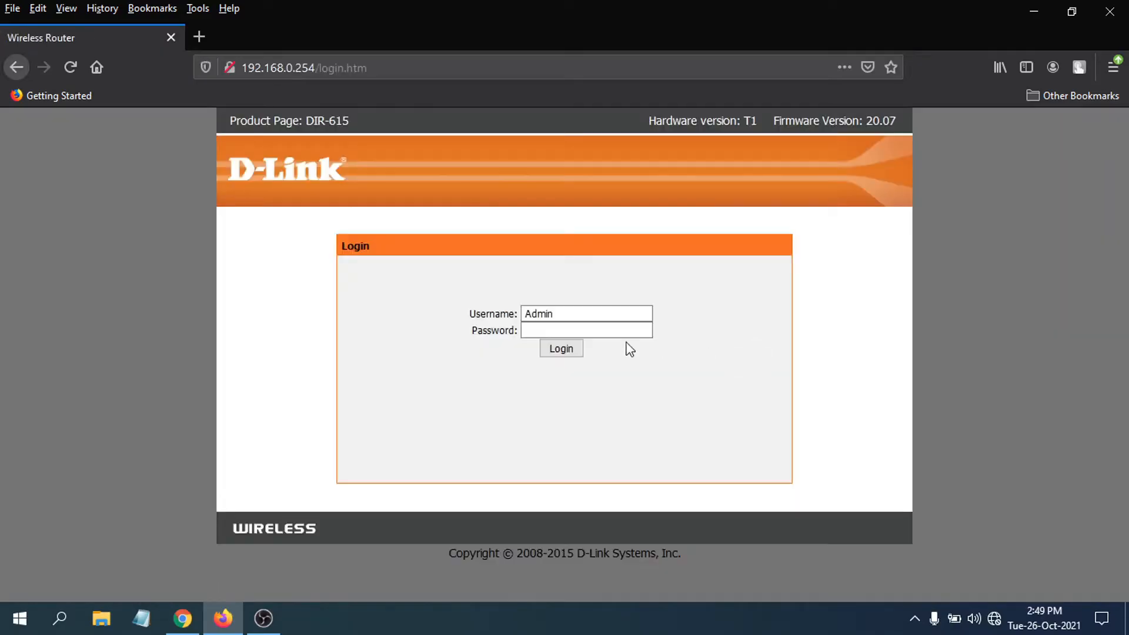
{"action": "mouse_move", "coordinate": [504, 352]}
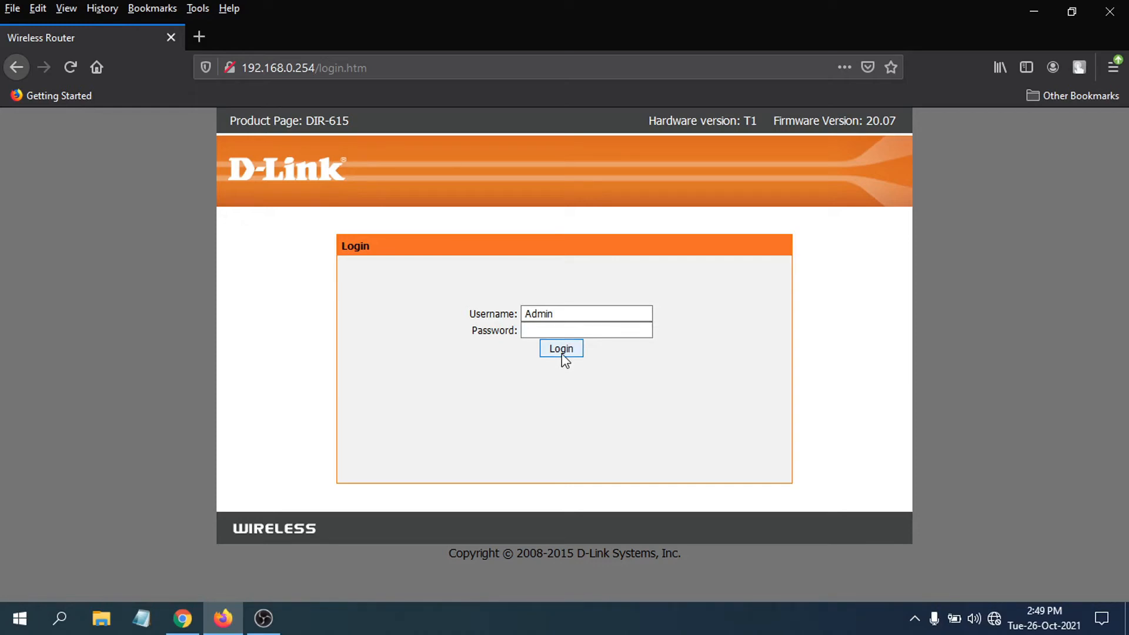
Step: Log in as Admin and view Wireless Basics for SSID D-Link_DIR-615 with WPA-PSK/WPA2-PSK
{"action": "left_click", "coordinate": [561, 348]}
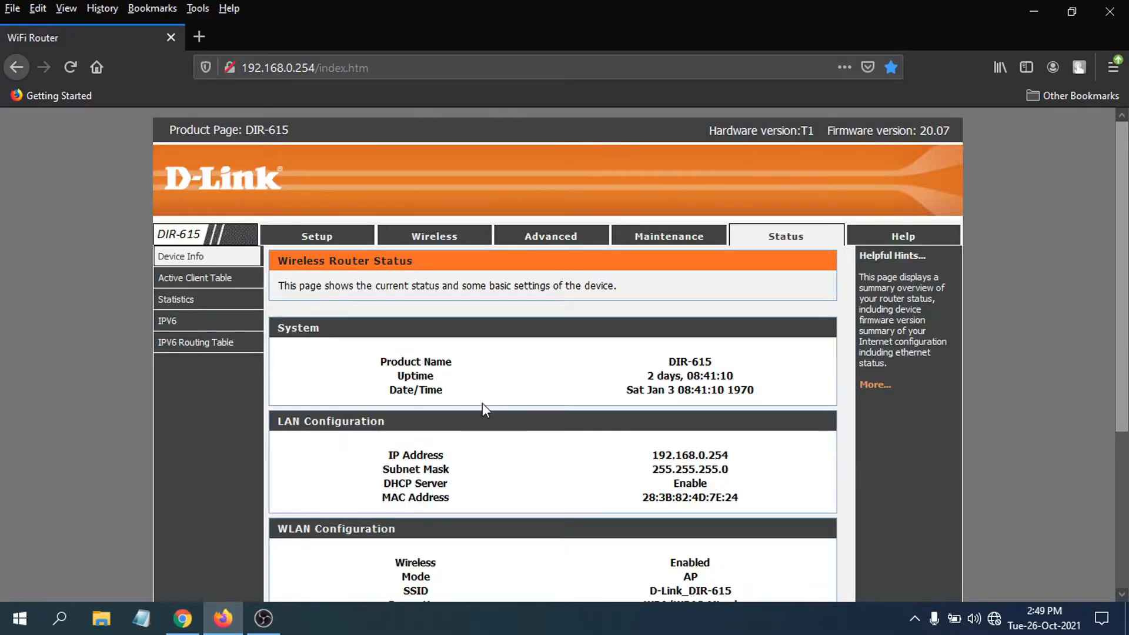
{"action": "mouse_move", "coordinate": [409, 238]}
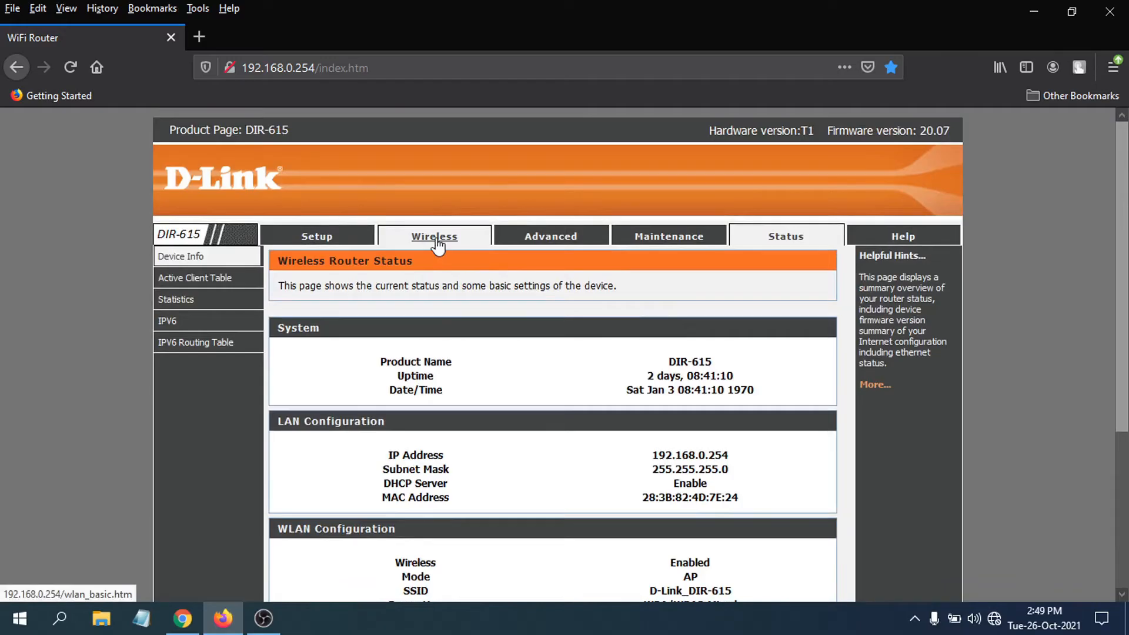
{"action": "left_click", "coordinate": [434, 236]}
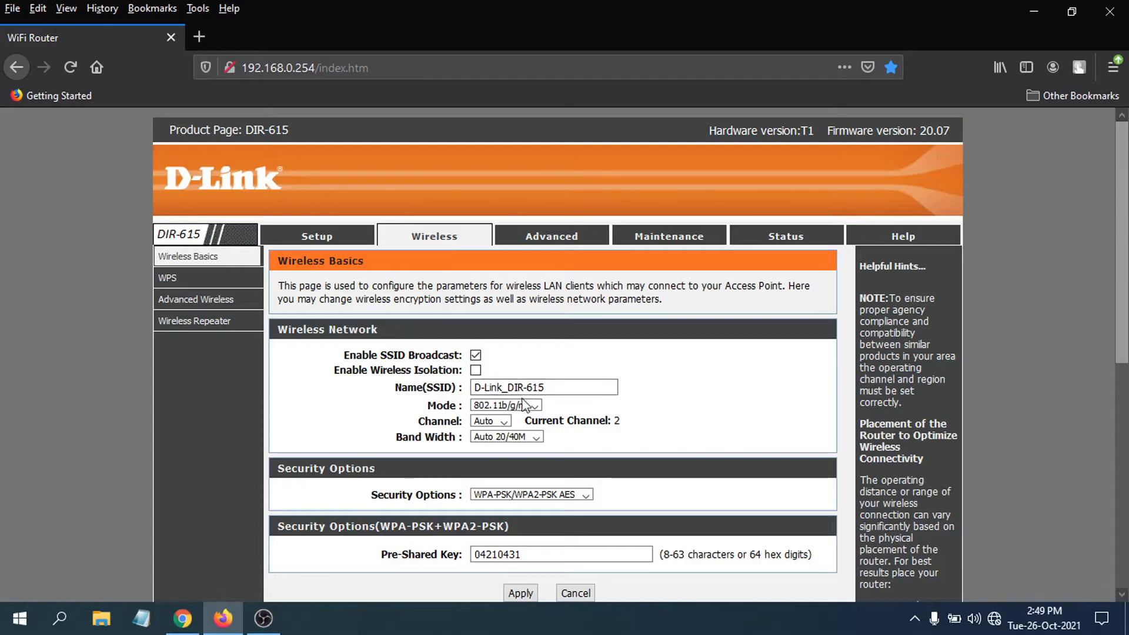
{"action": "scroll", "scroll_direction": "down", "scroll_amount": 3}
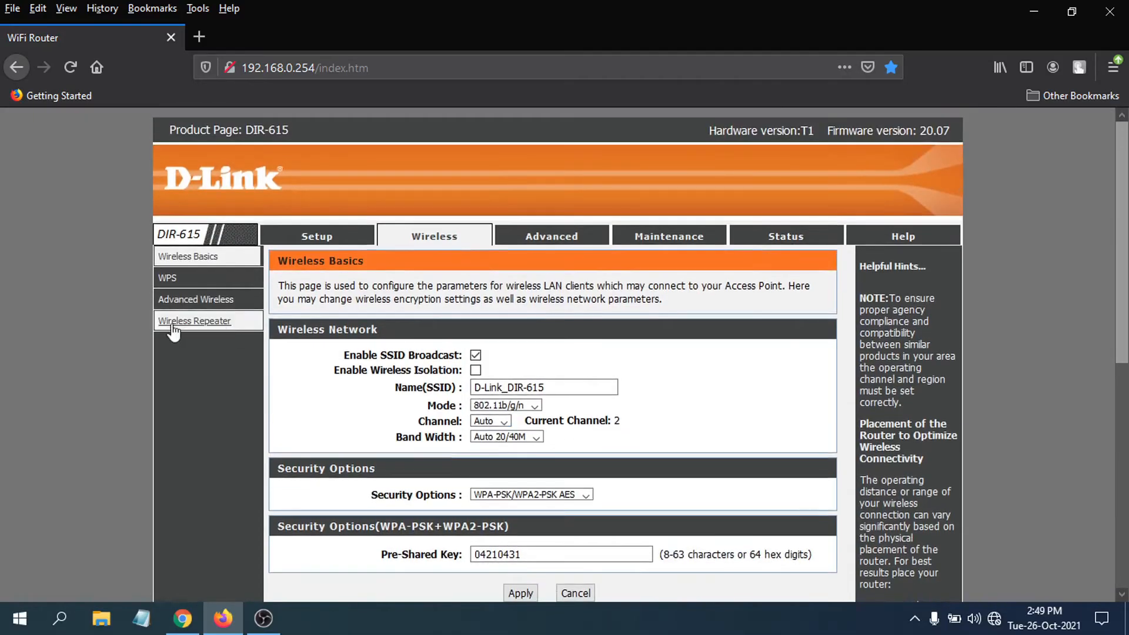
{"action": "mouse_move", "coordinate": [219, 330]}
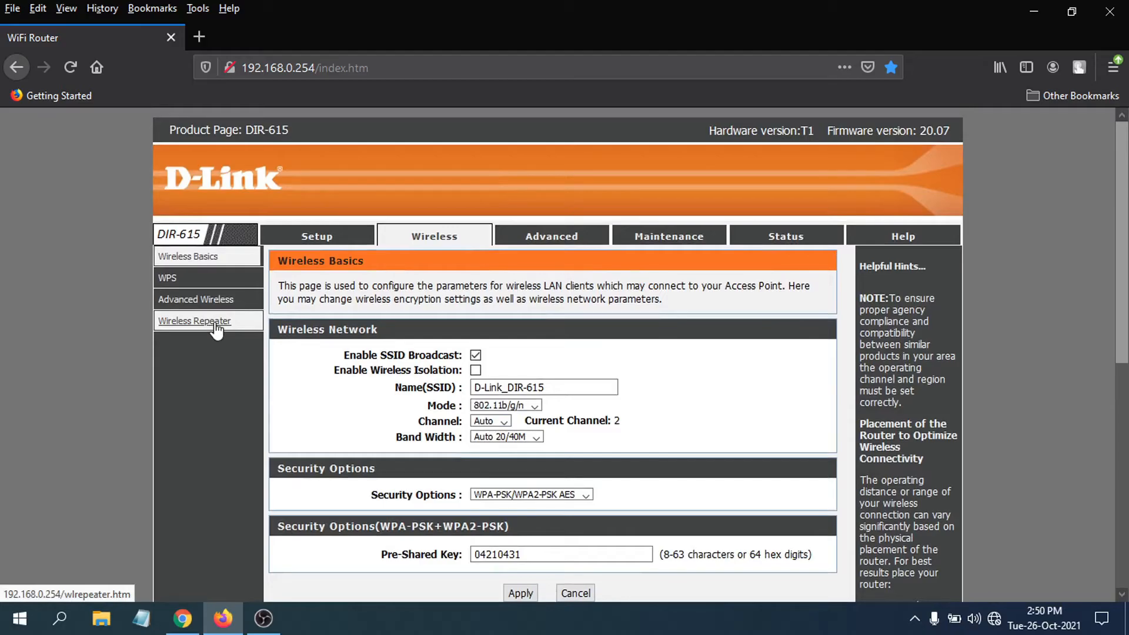
Step: Enable repeater mode on the Wireless Repeater page and start a site survey, confirming the DHCP warning
{"action": "left_click", "coordinate": [194, 320]}
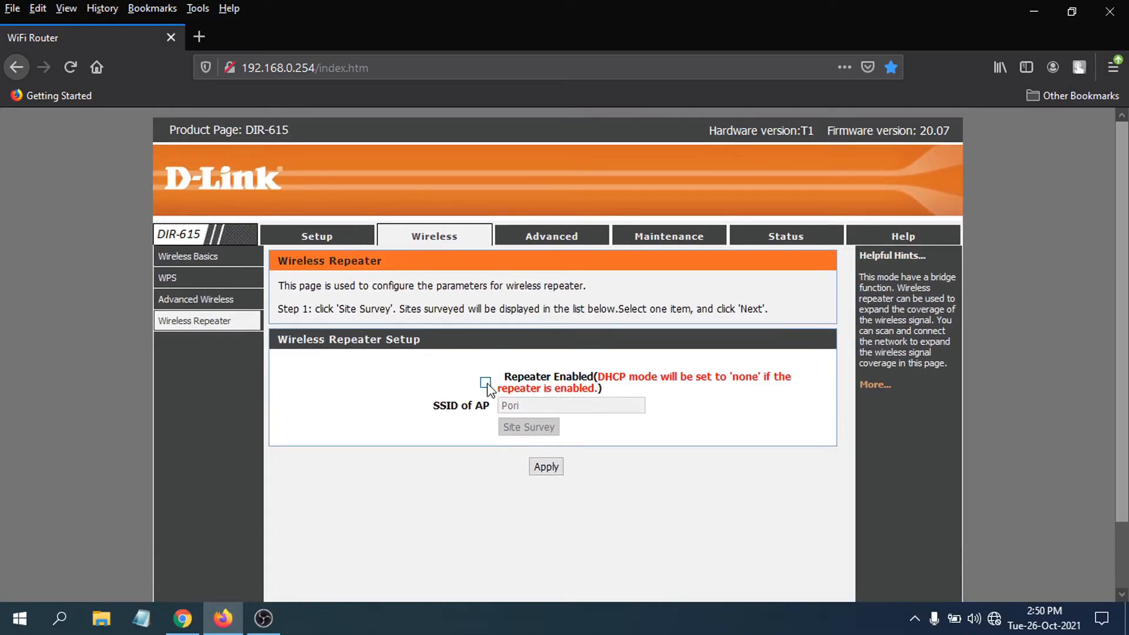
{"action": "left_click", "coordinate": [485, 382]}
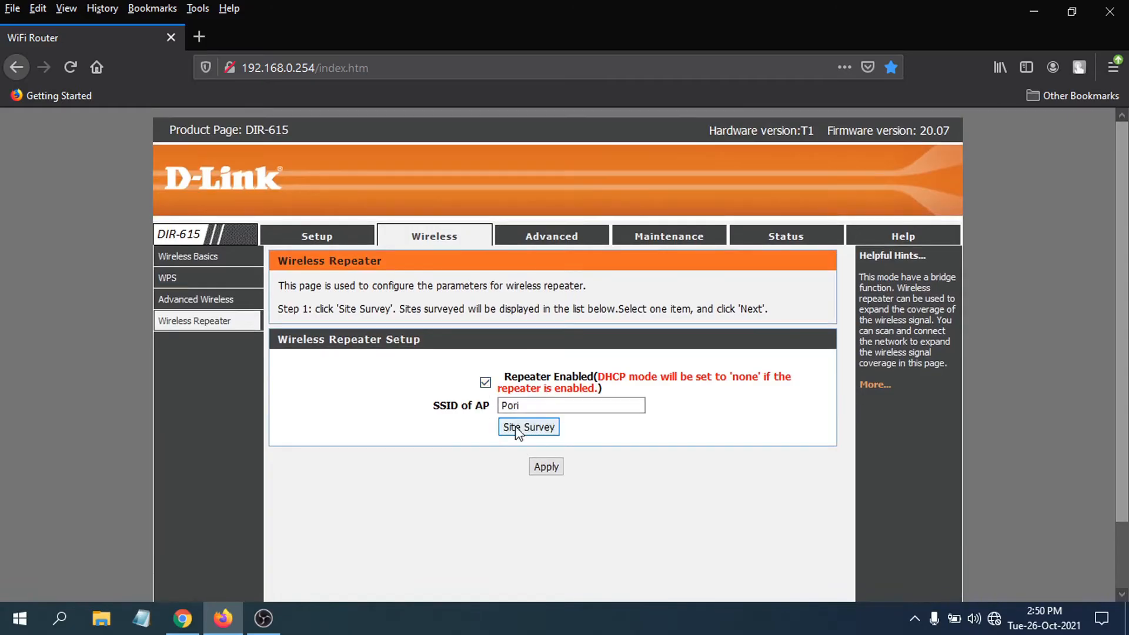
{"action": "mouse_move", "coordinate": [527, 435]}
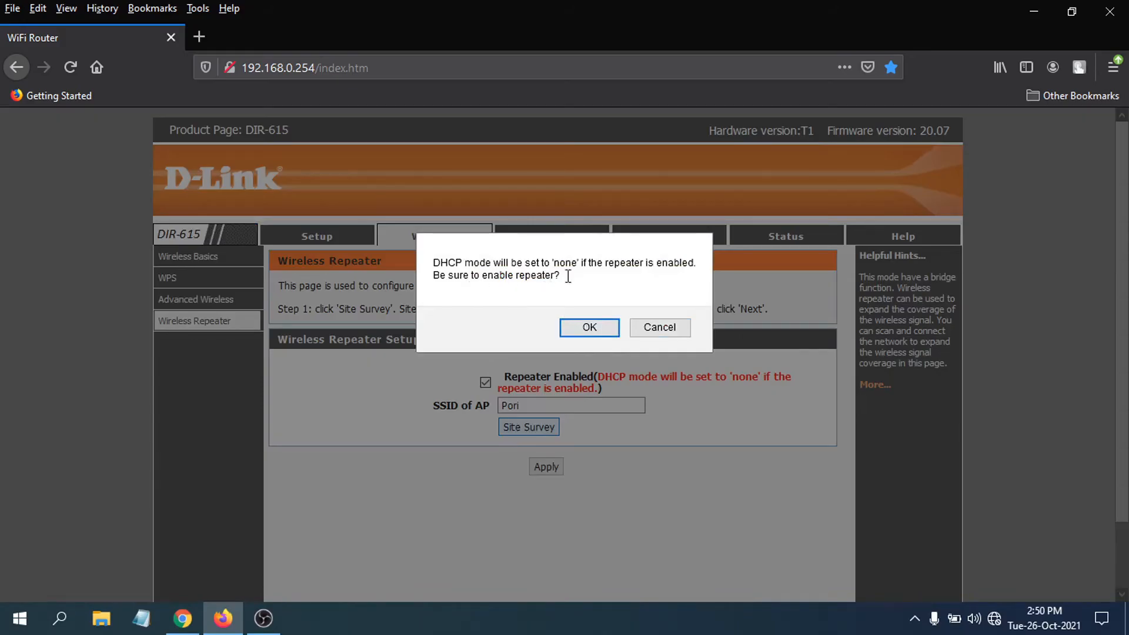
{"action": "left_click", "coordinate": [590, 327]}
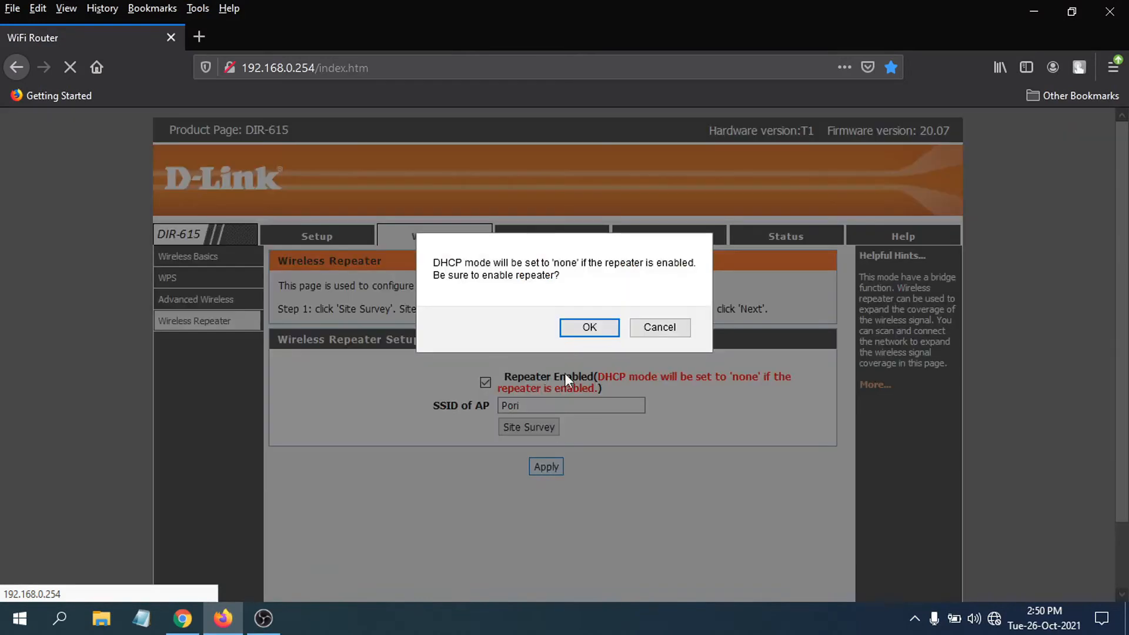
{"action": "left_click", "coordinate": [589, 327]}
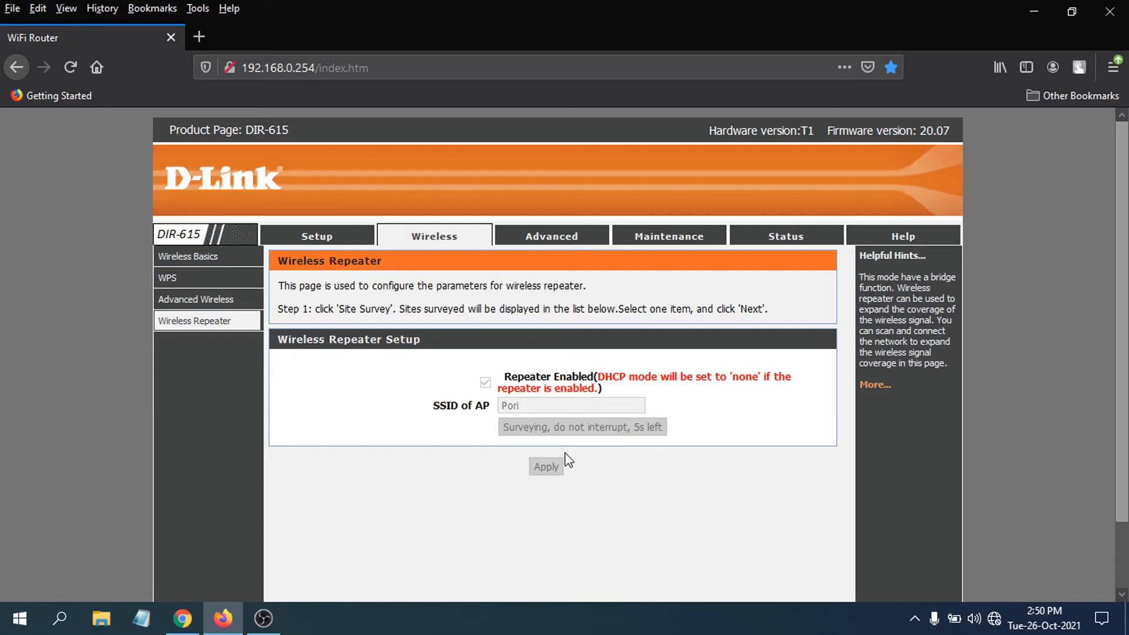
{"action": "mouse_move", "coordinate": [581, 496]}
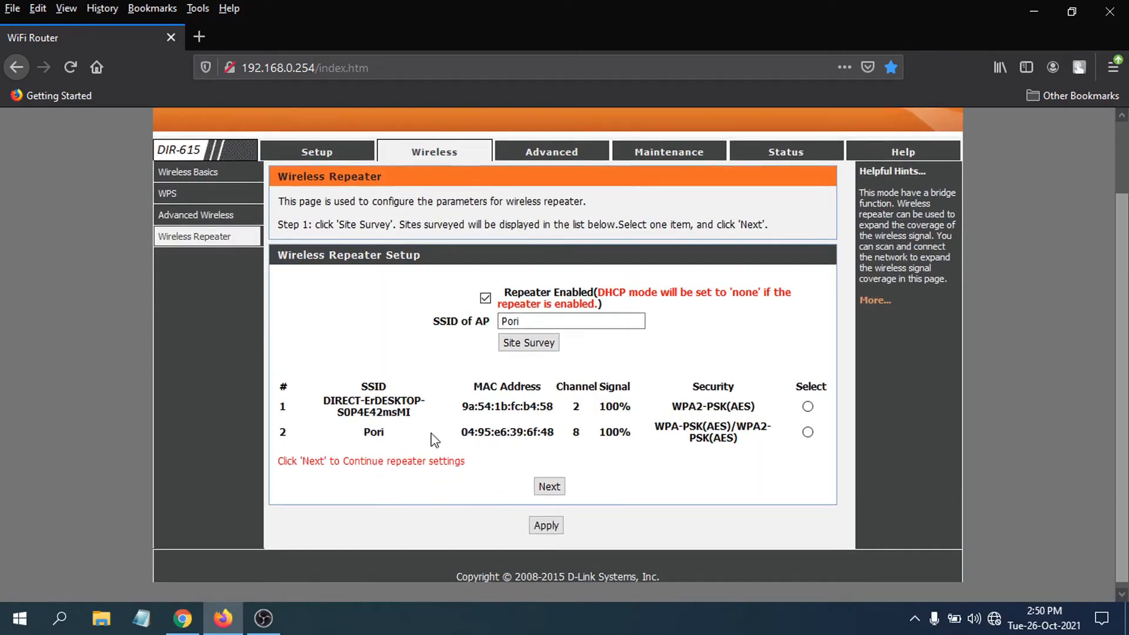
{"action": "mouse_move", "coordinate": [357, 412]}
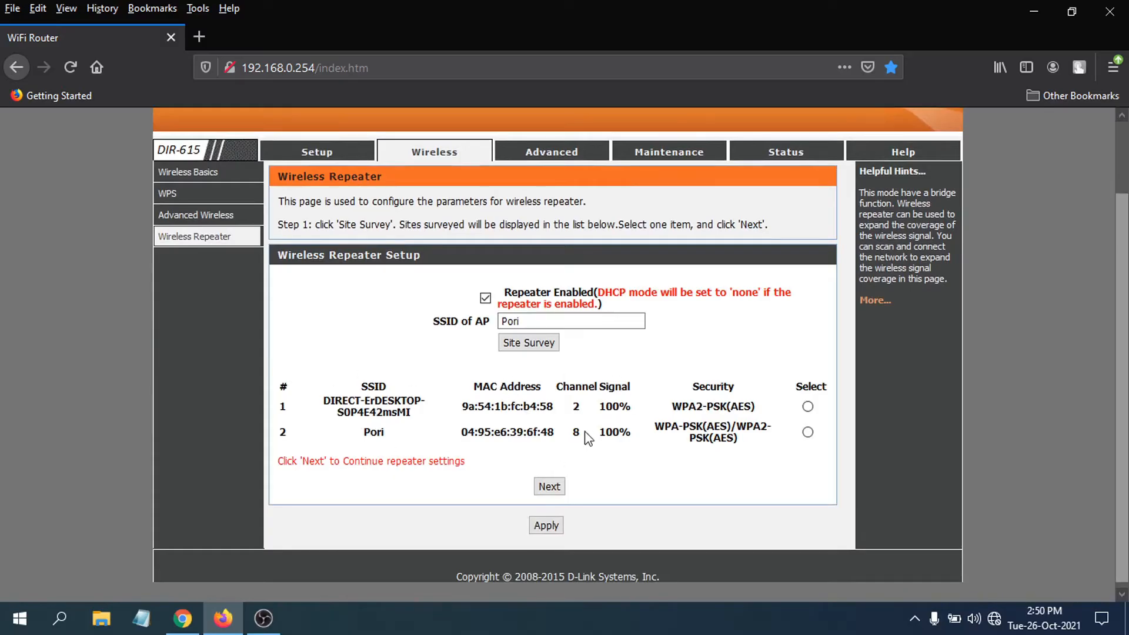
{"action": "mouse_move", "coordinate": [451, 399]}
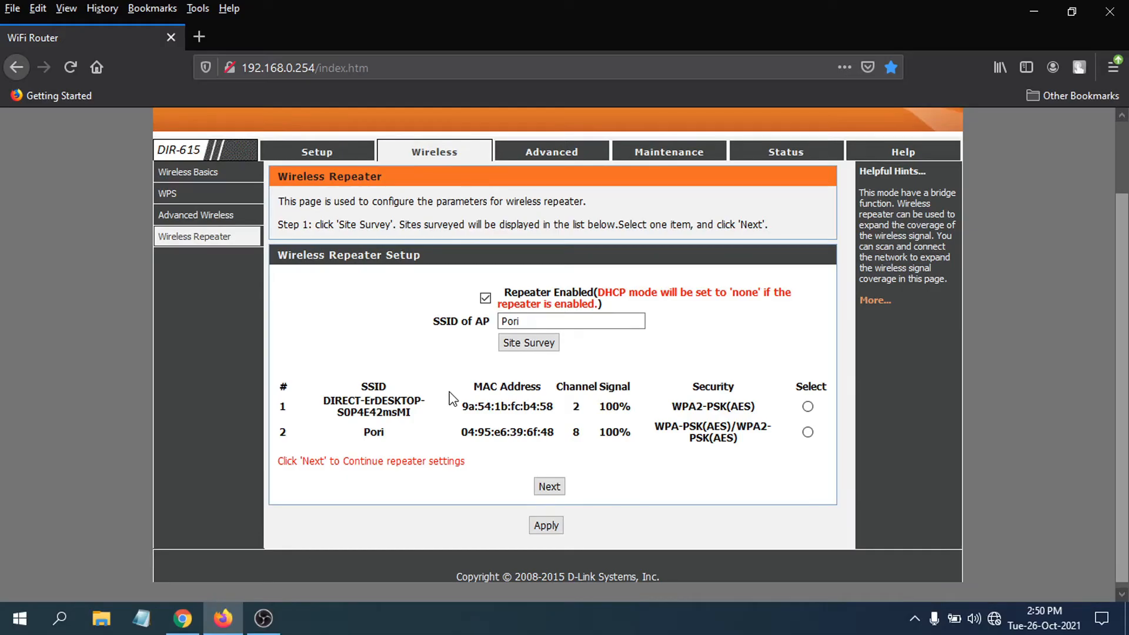
{"action": "mouse_move", "coordinate": [510, 450]}
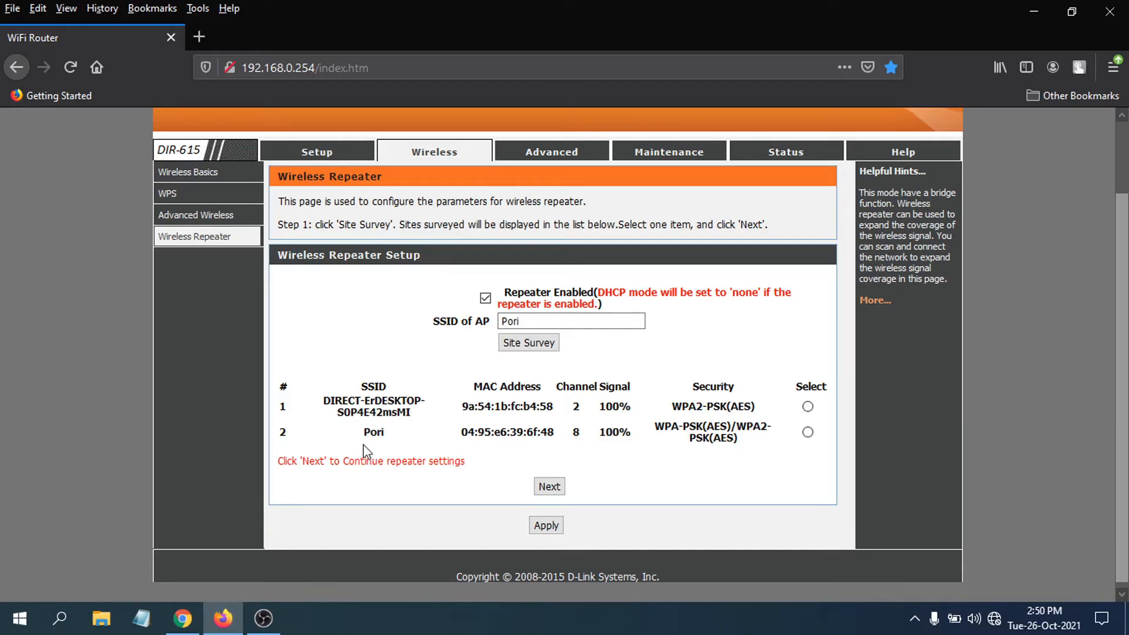
{"action": "mouse_move", "coordinate": [379, 432]}
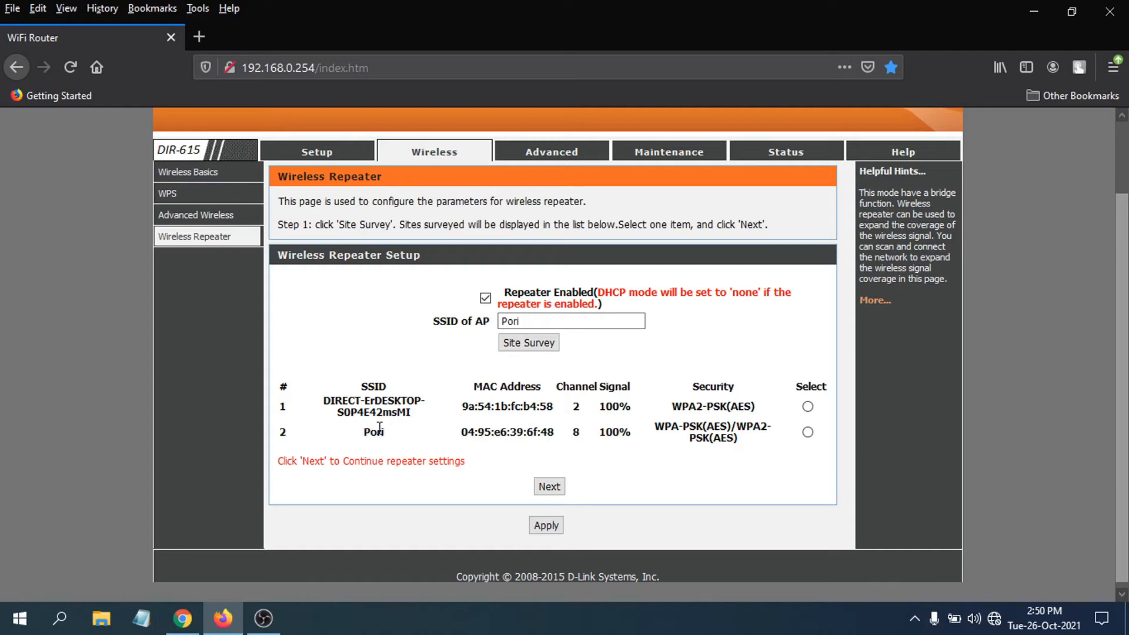
{"action": "mouse_move", "coordinate": [421, 439]}
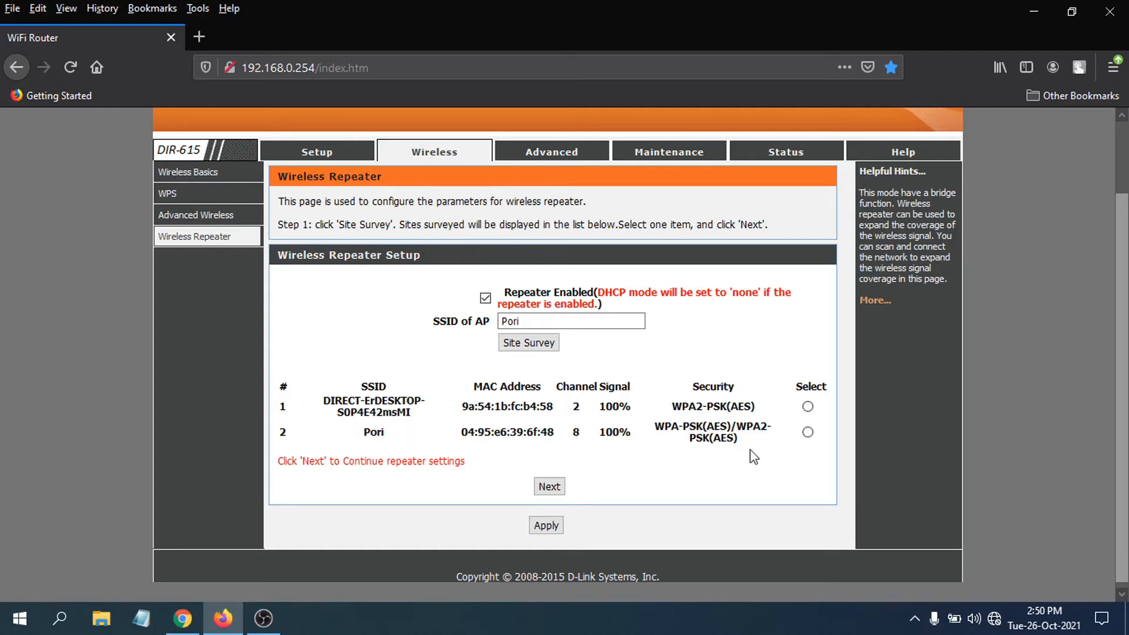
Step: Select Pori in the site survey results as the network to repeat
{"action": "left_click", "coordinate": [806, 433]}
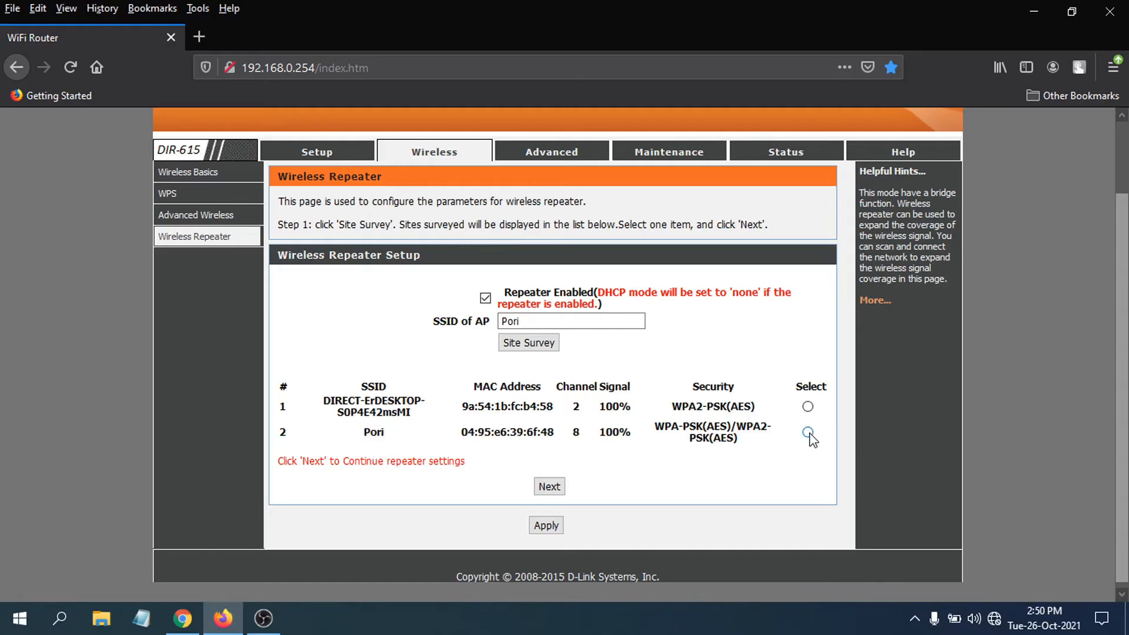
{"action": "left_click", "coordinate": [806, 433]}
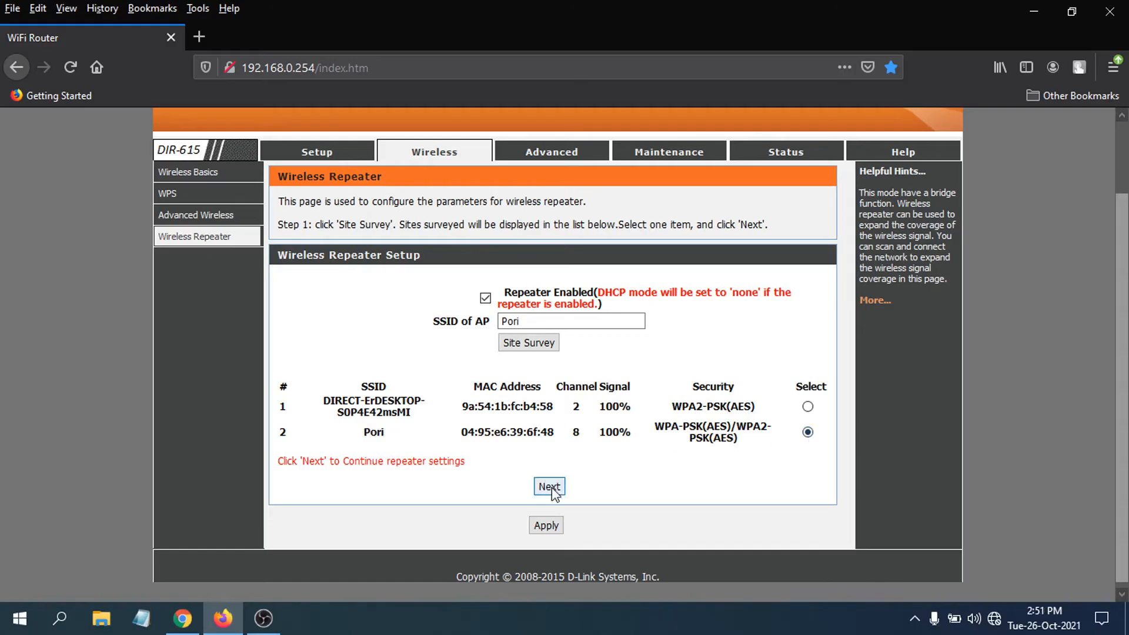
Step: Fill in Pori's saved pre-shared key with WPA-PSK(AES) encryption in the security step
{"action": "left_click", "coordinate": [548, 487]}
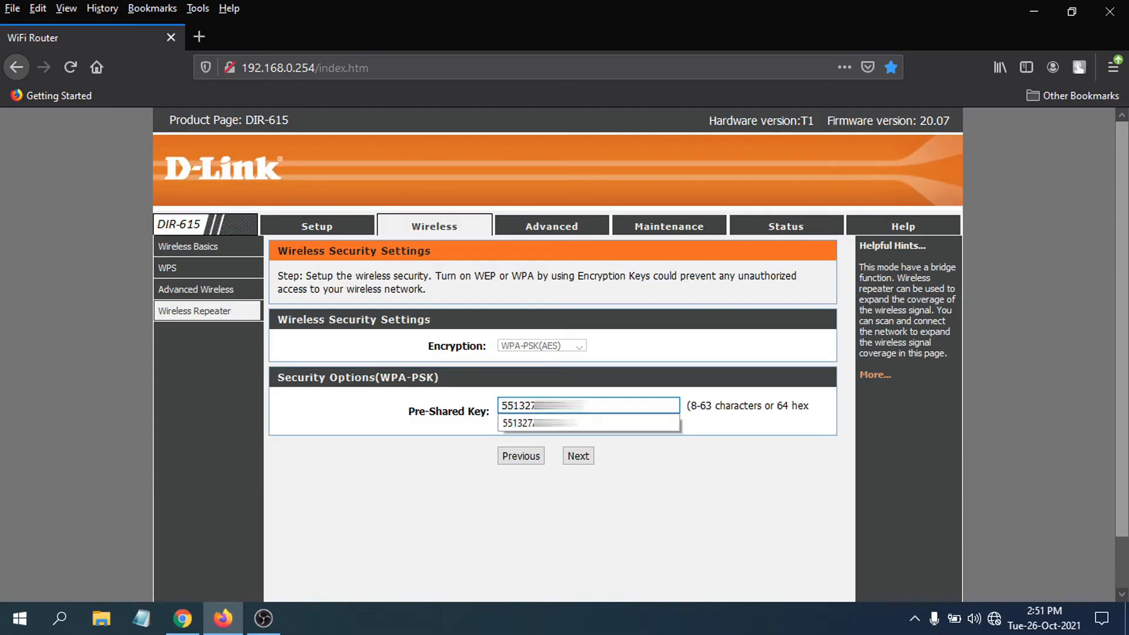
{"action": "double_click", "coordinate": [539, 405]}
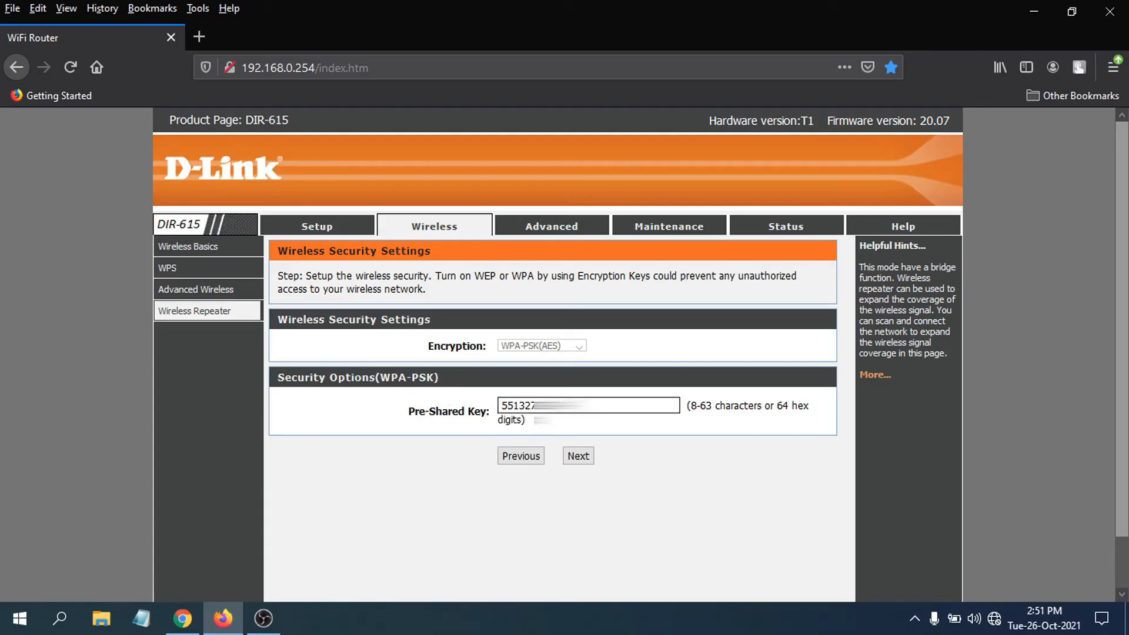
{"action": "left_click", "coordinate": [588, 405]}
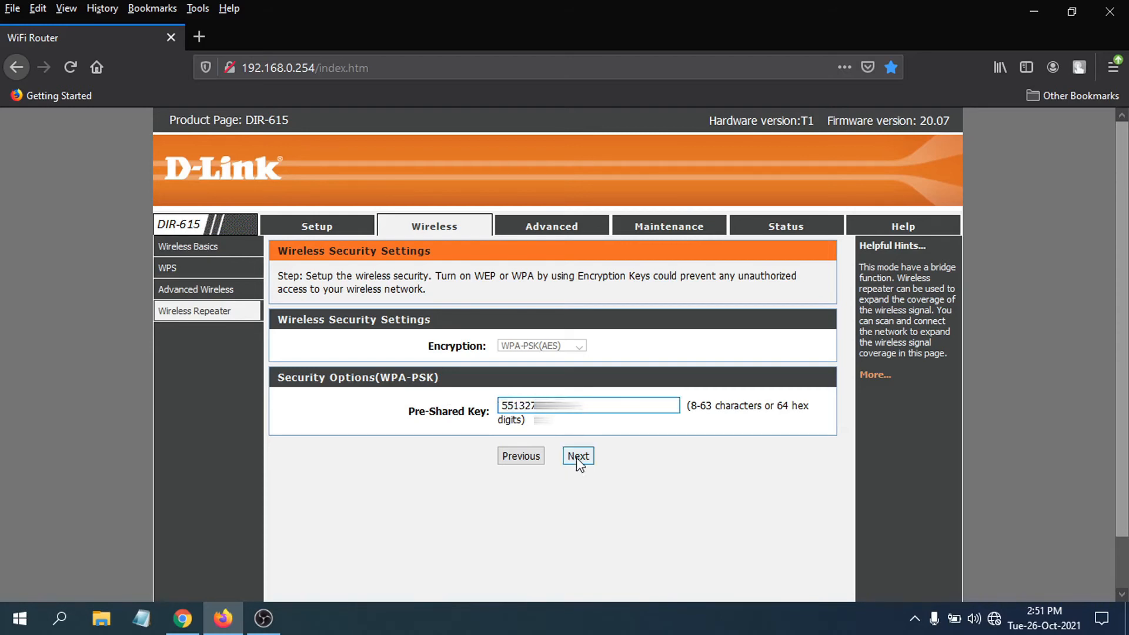
Step: Review the gateway IP address and finish the repeater configuration with SSID Pori
{"action": "left_click", "coordinate": [579, 456]}
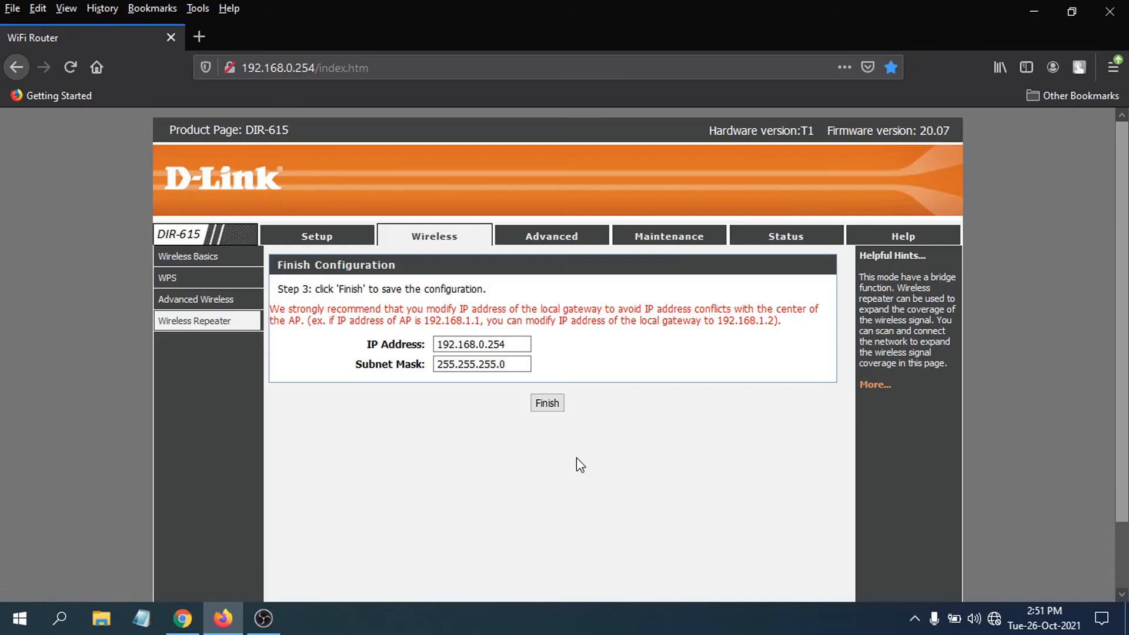
{"action": "double_click", "coordinate": [480, 344]}
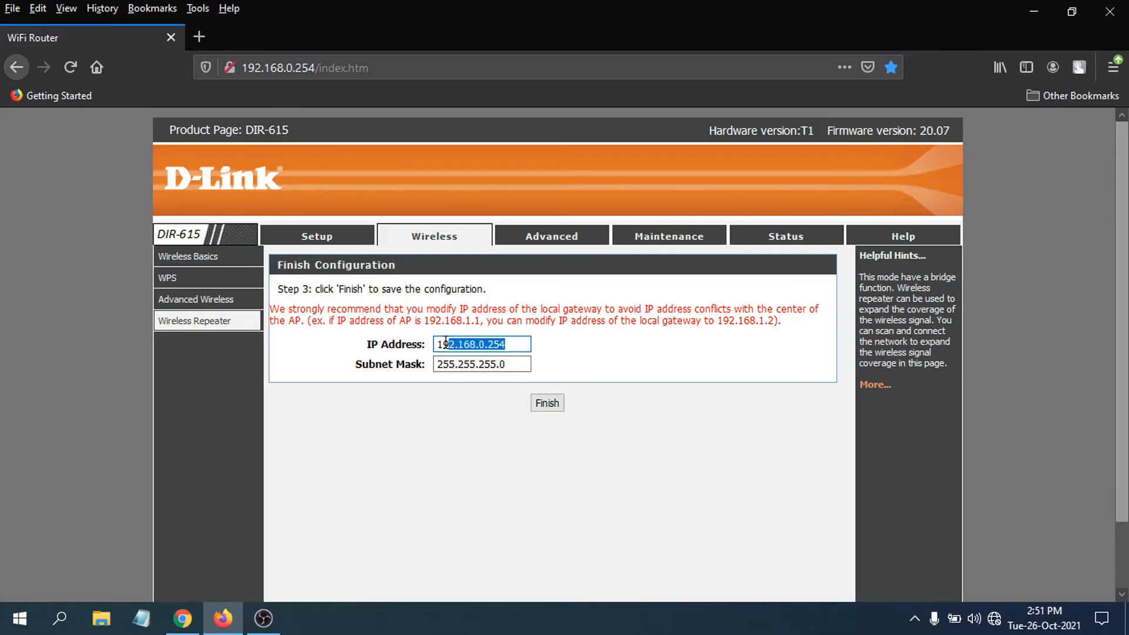
{"action": "left_click", "coordinate": [515, 344]}
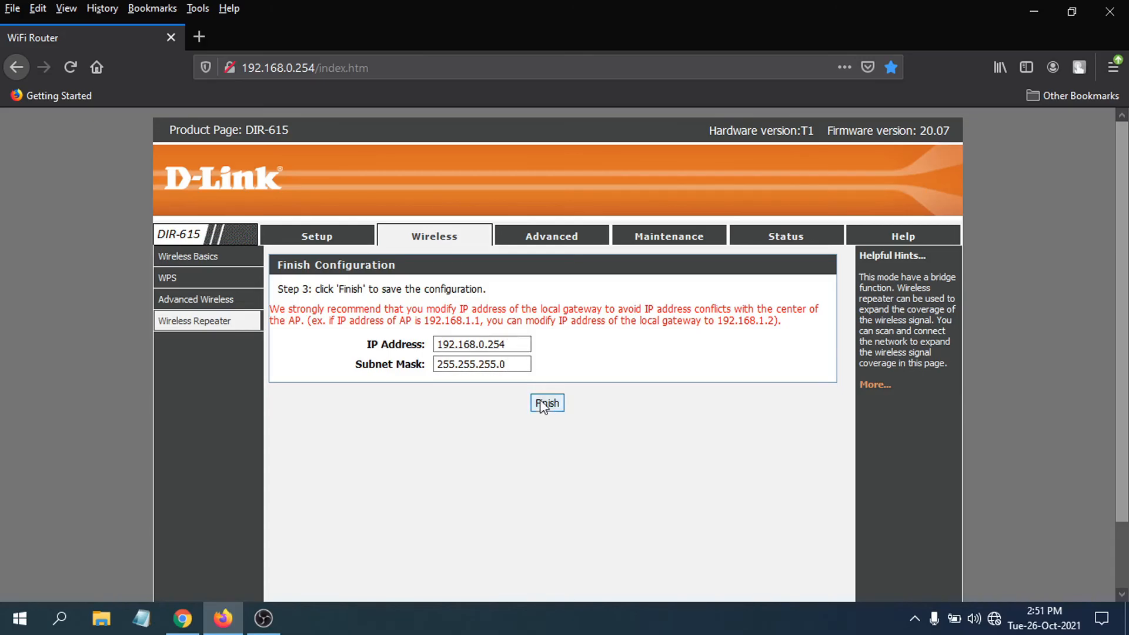
{"action": "left_click", "coordinate": [547, 404]}
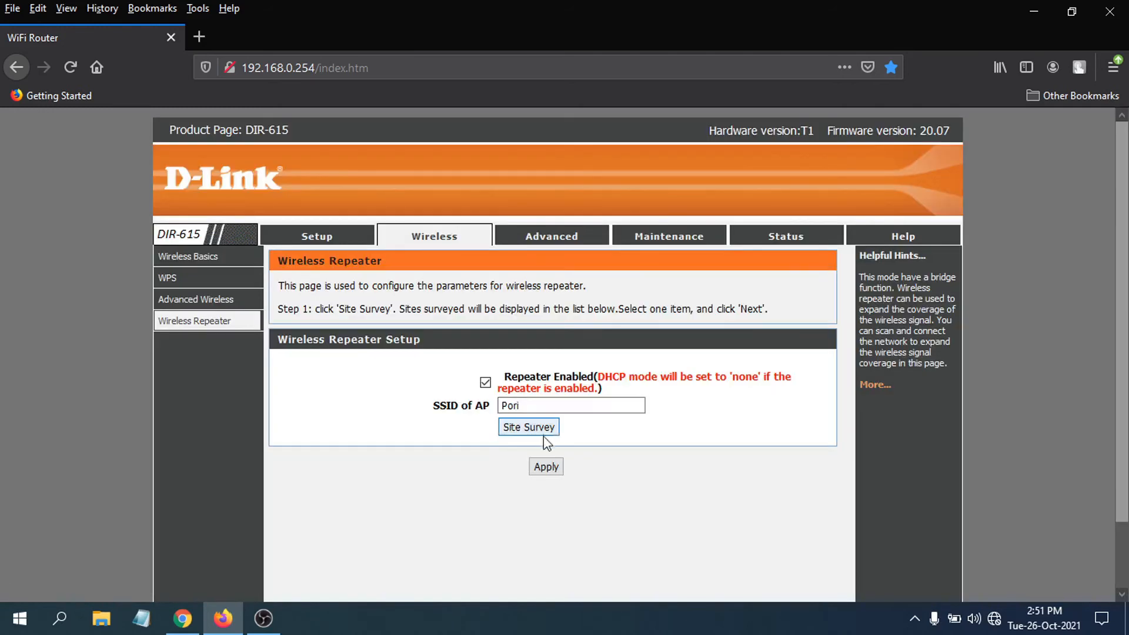
Step: Apply the repeater settings and confirm D-Link_DIR-615 2 reconnects in the Wi-Fi list
{"action": "left_click", "coordinate": [546, 467]}
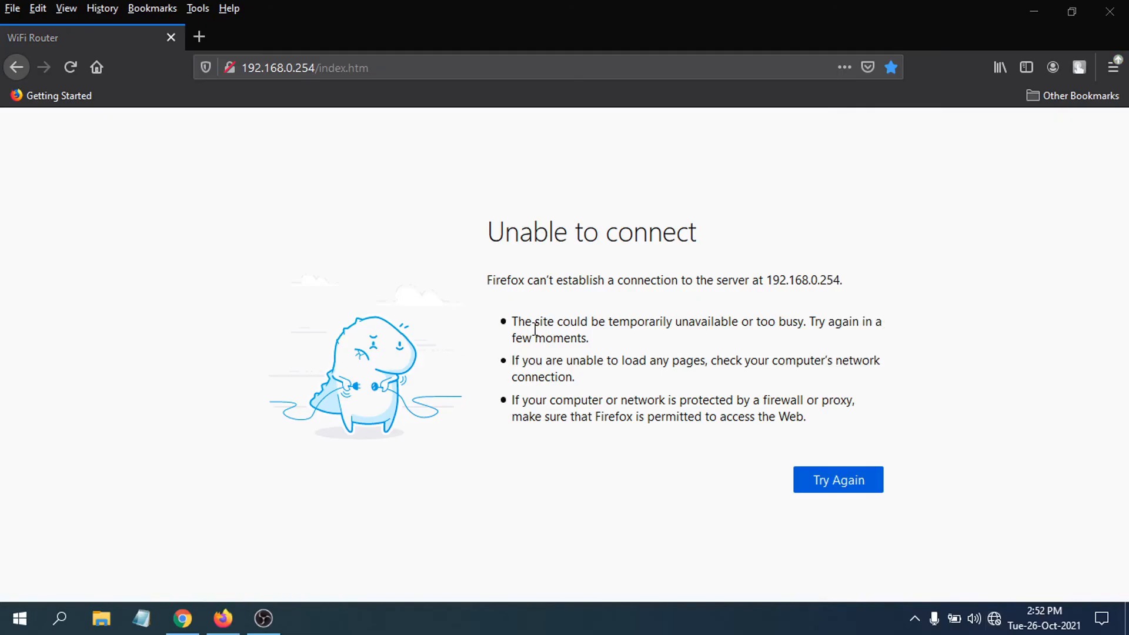
{"action": "mouse_move", "coordinate": [520, 377]}
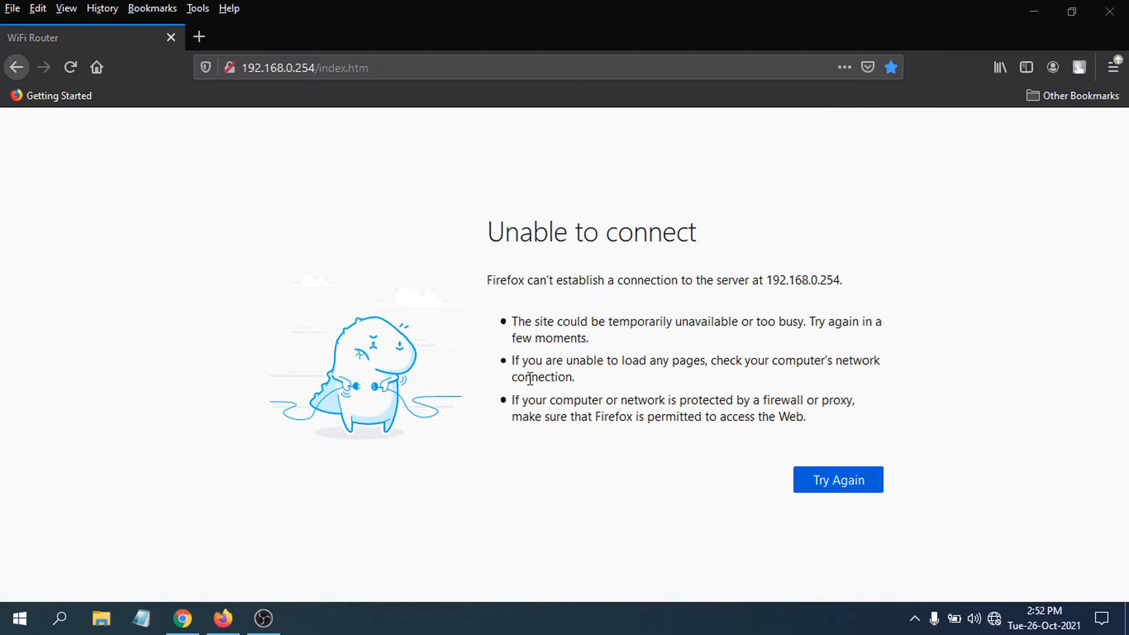
{"action": "mouse_move", "coordinate": [997, 616]}
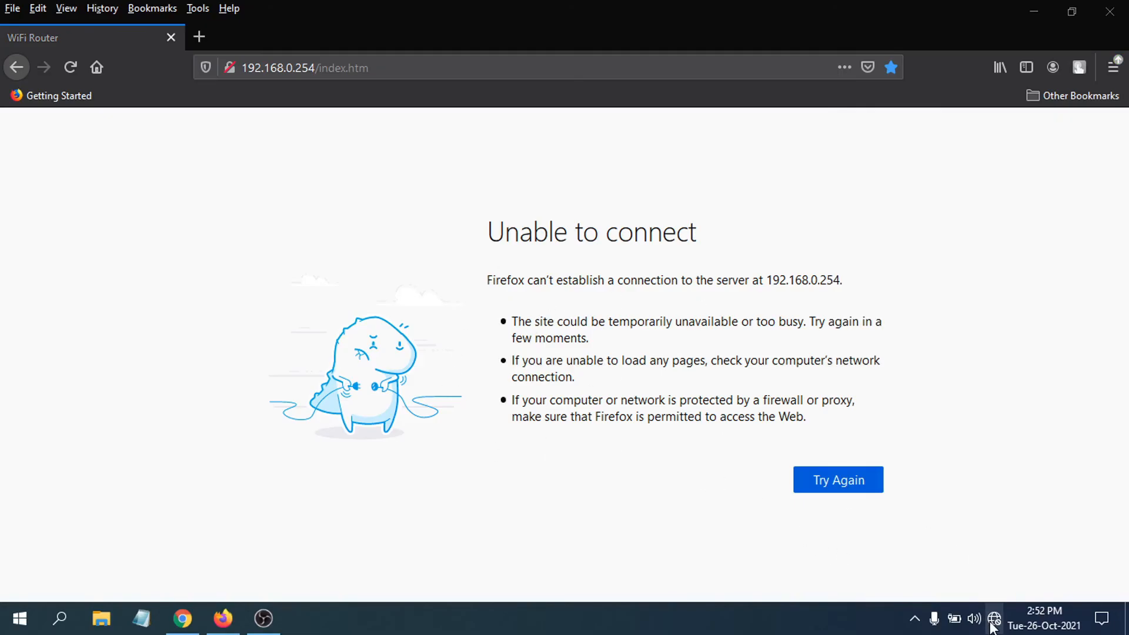
{"action": "left_click", "coordinate": [995, 618]}
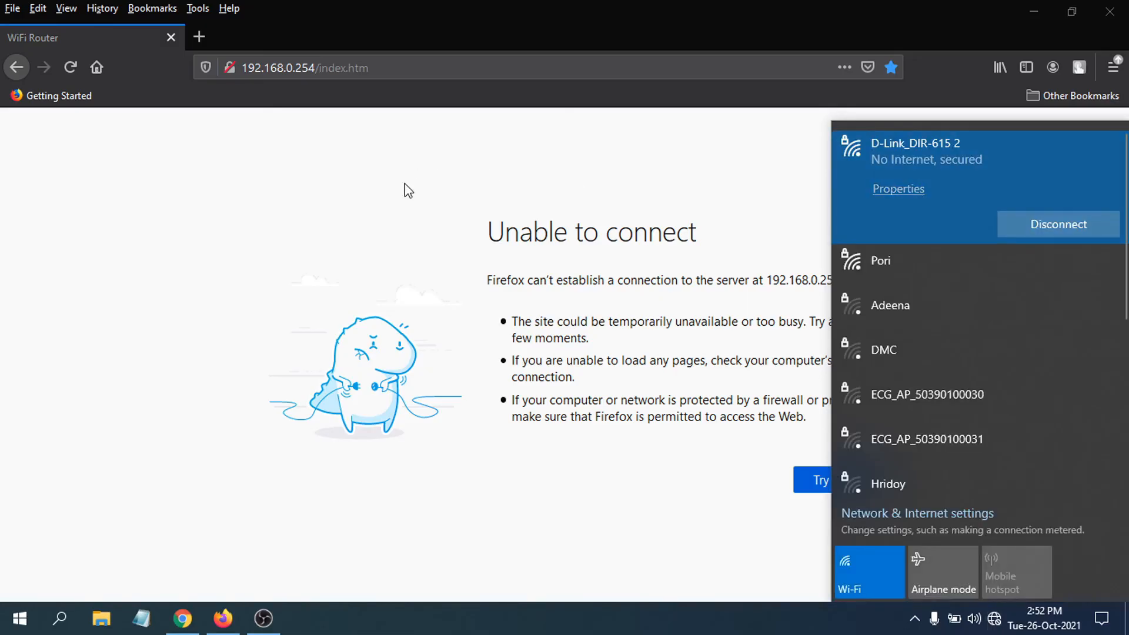
{"action": "left_click", "coordinate": [995, 618]}
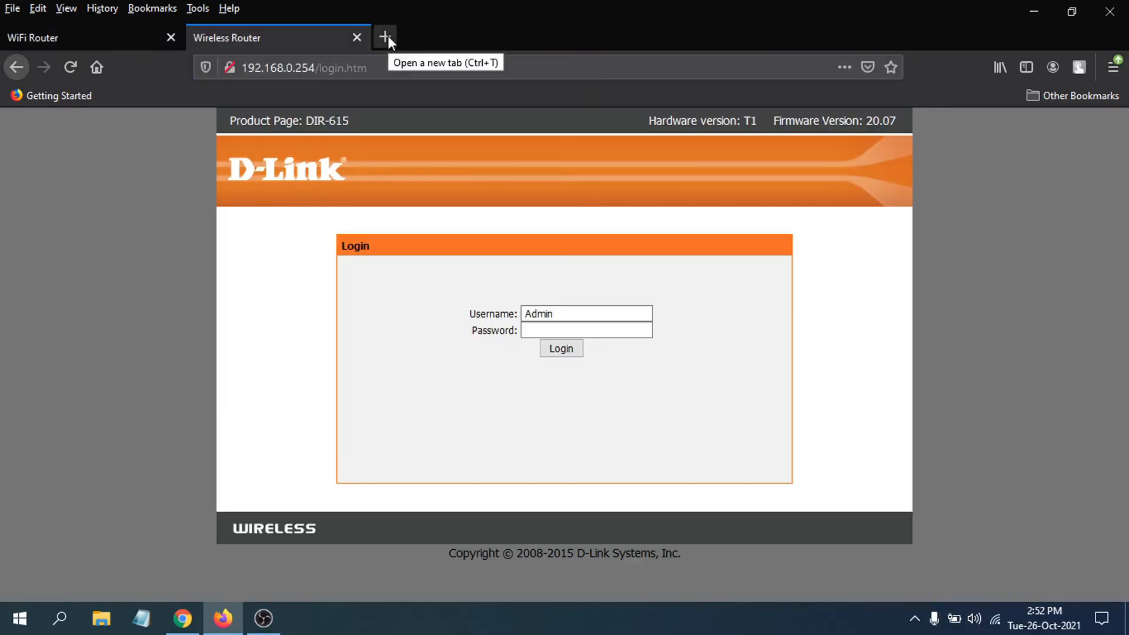
{"action": "left_click", "coordinate": [996, 618]}
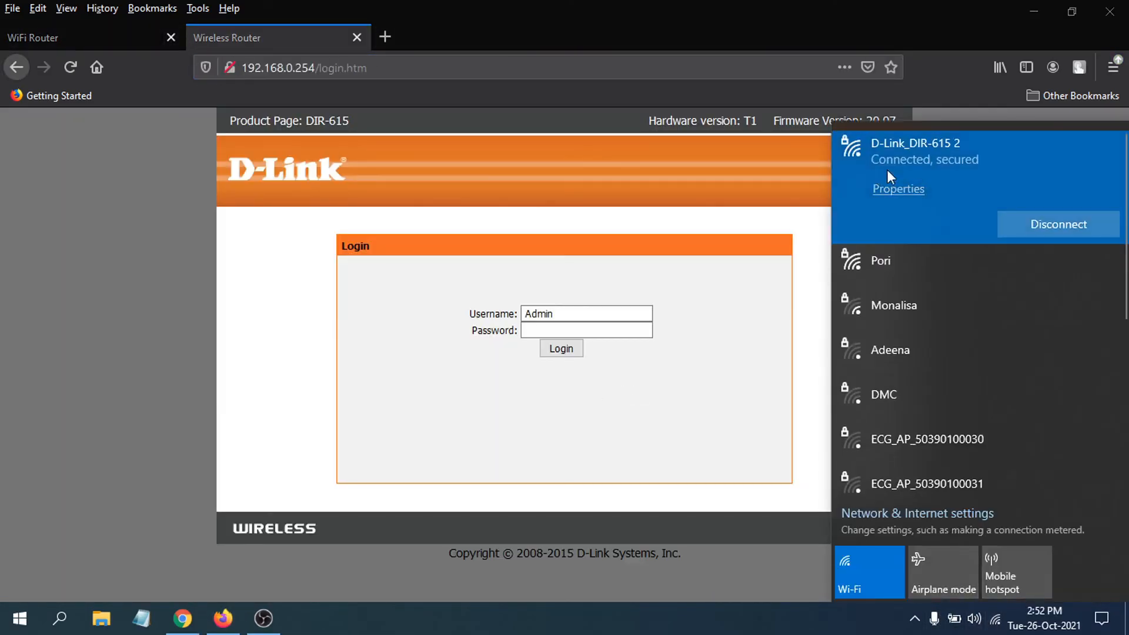
{"action": "mouse_move", "coordinate": [929, 212]}
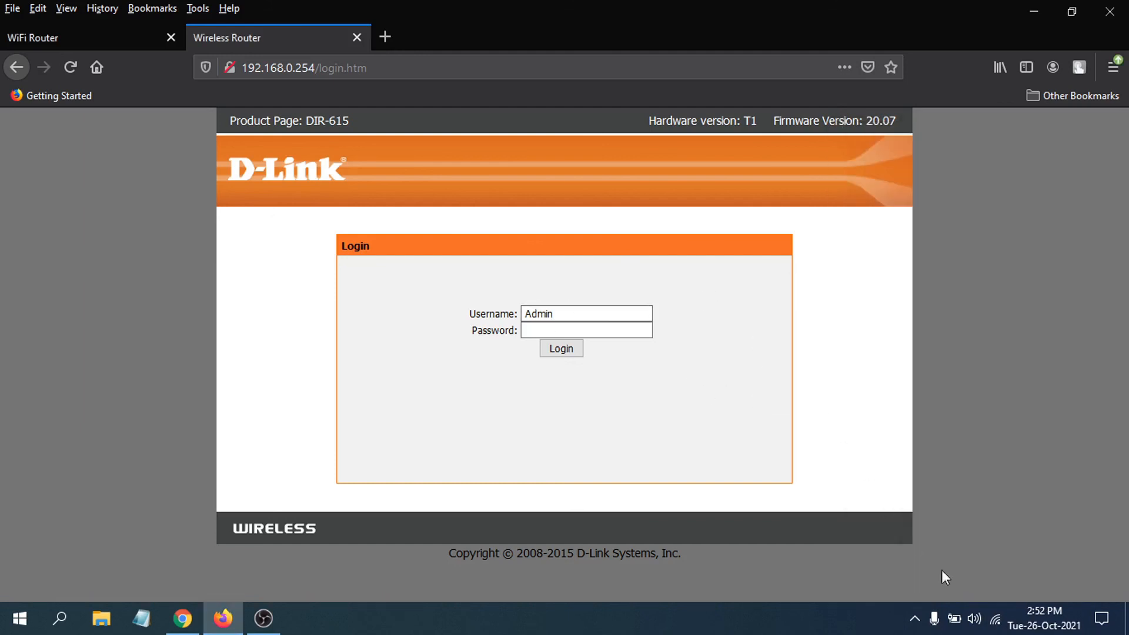
Step: Log back into the router's Status page and start a new browser tab
{"action": "left_click", "coordinate": [998, 619]}
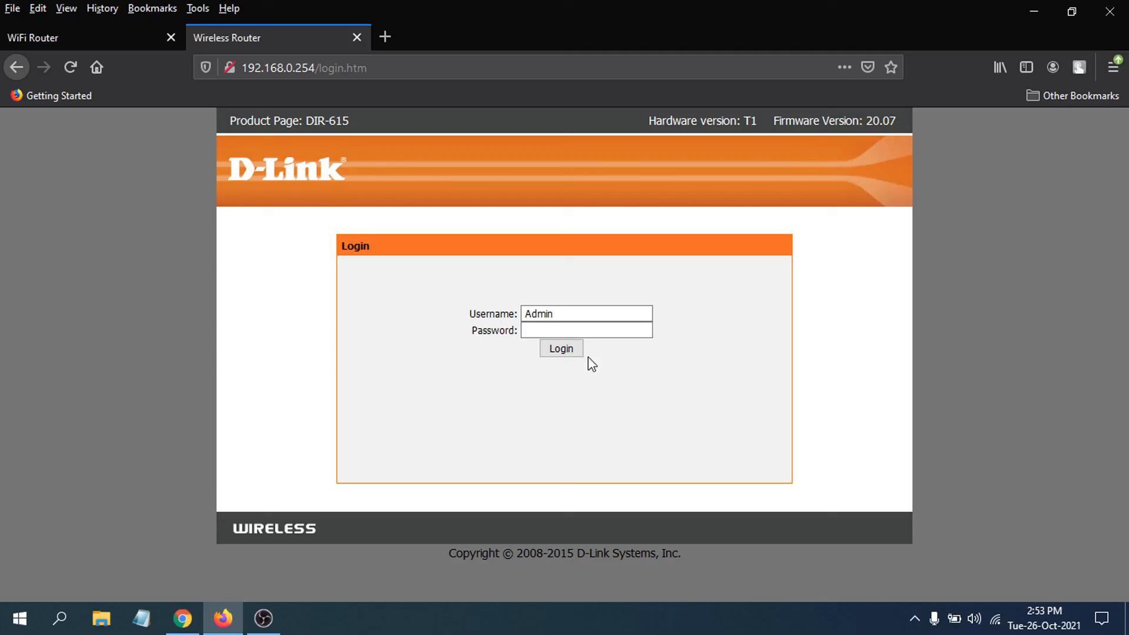
{"action": "left_click", "coordinate": [561, 348]}
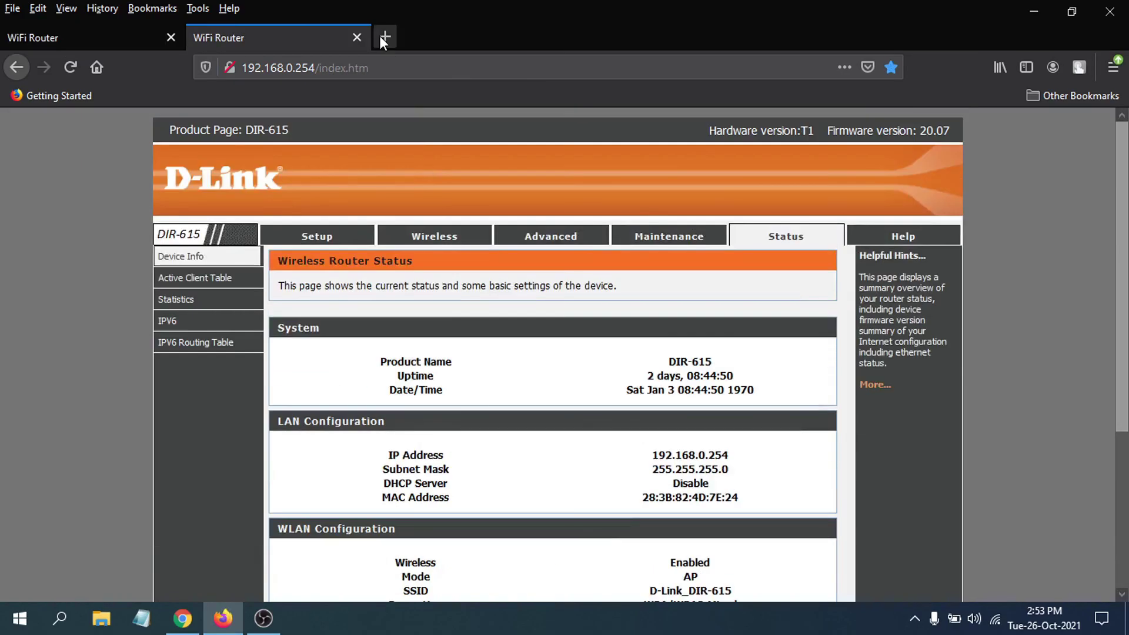
{"action": "left_click", "coordinate": [386, 37]}
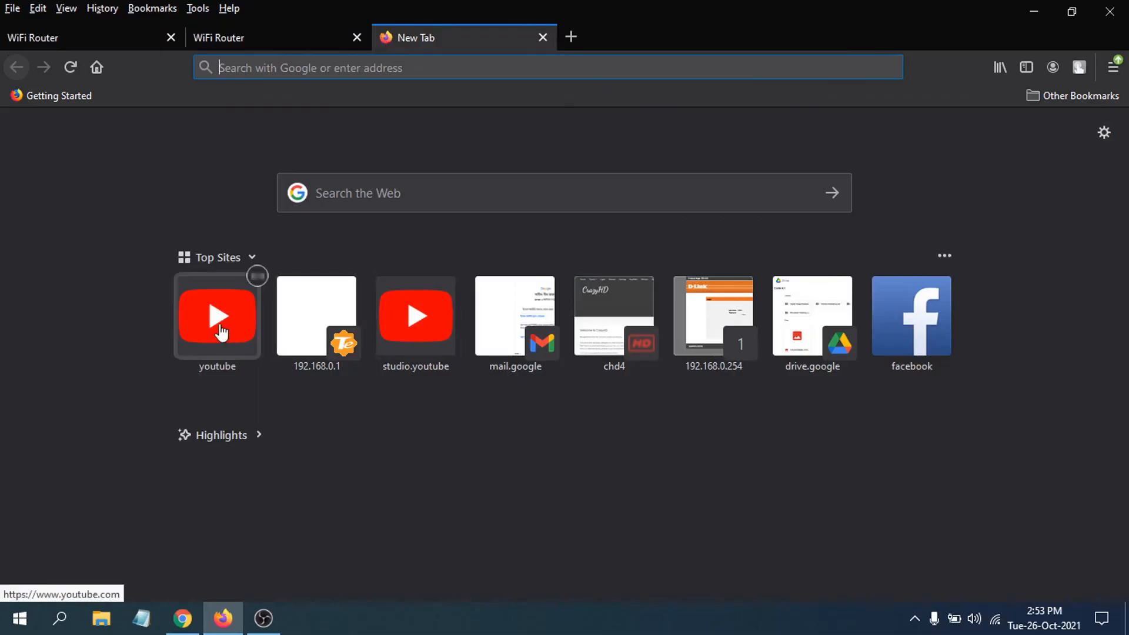
Step: Load YouTube's home page to verify internet access through the repeater
{"action": "left_click", "coordinate": [217, 318]}
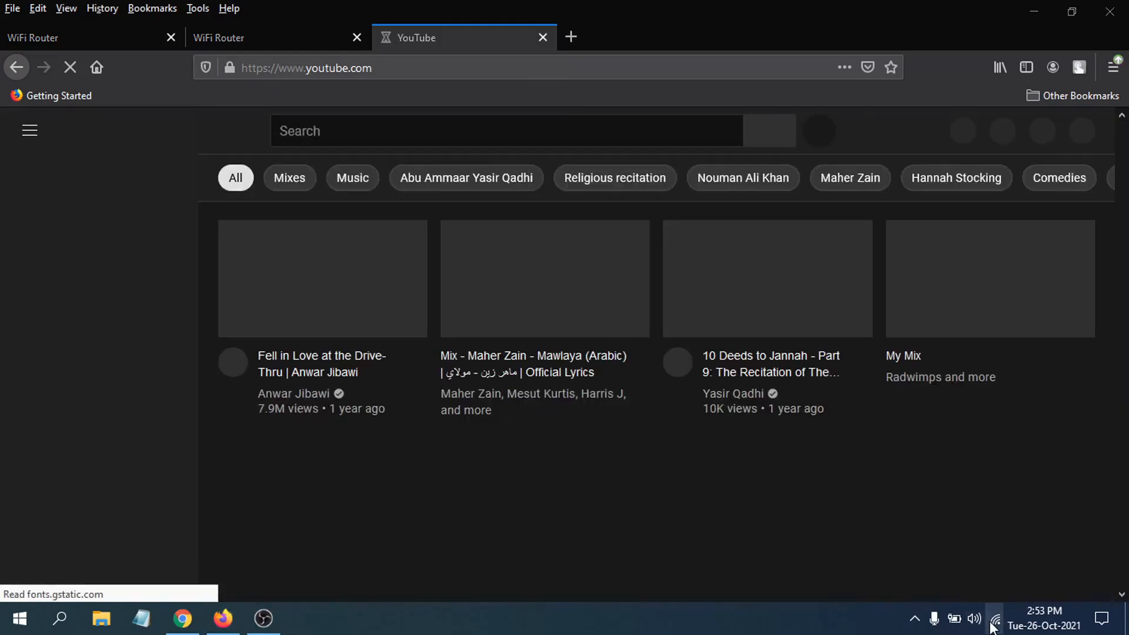
{"action": "left_click", "coordinate": [996, 620]}
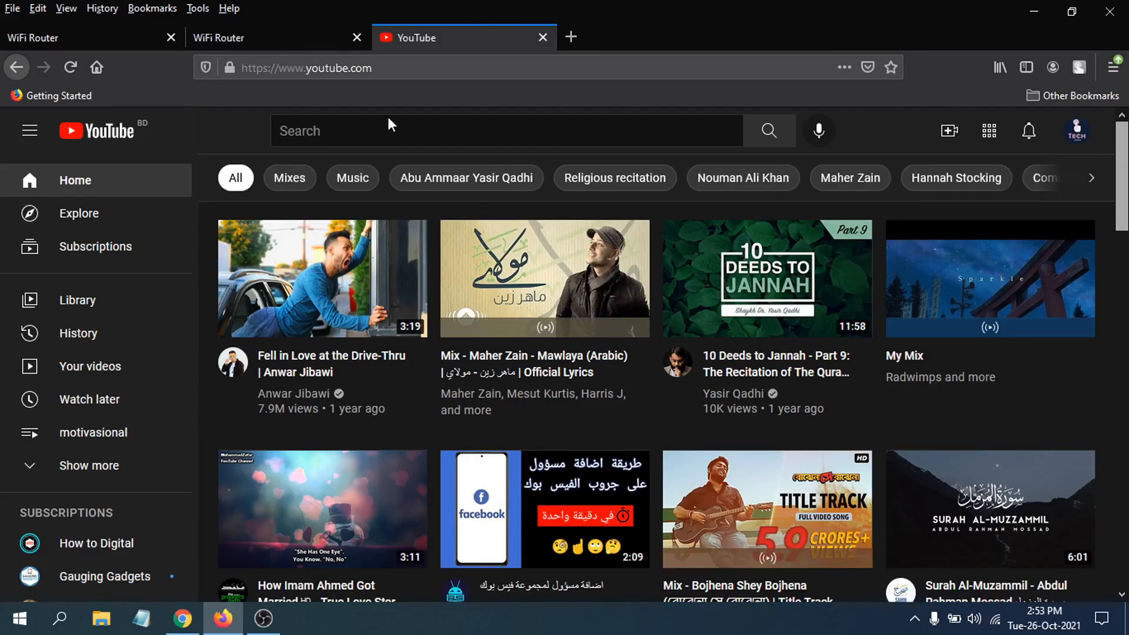
{"action": "mouse_move", "coordinate": [572, 36]}
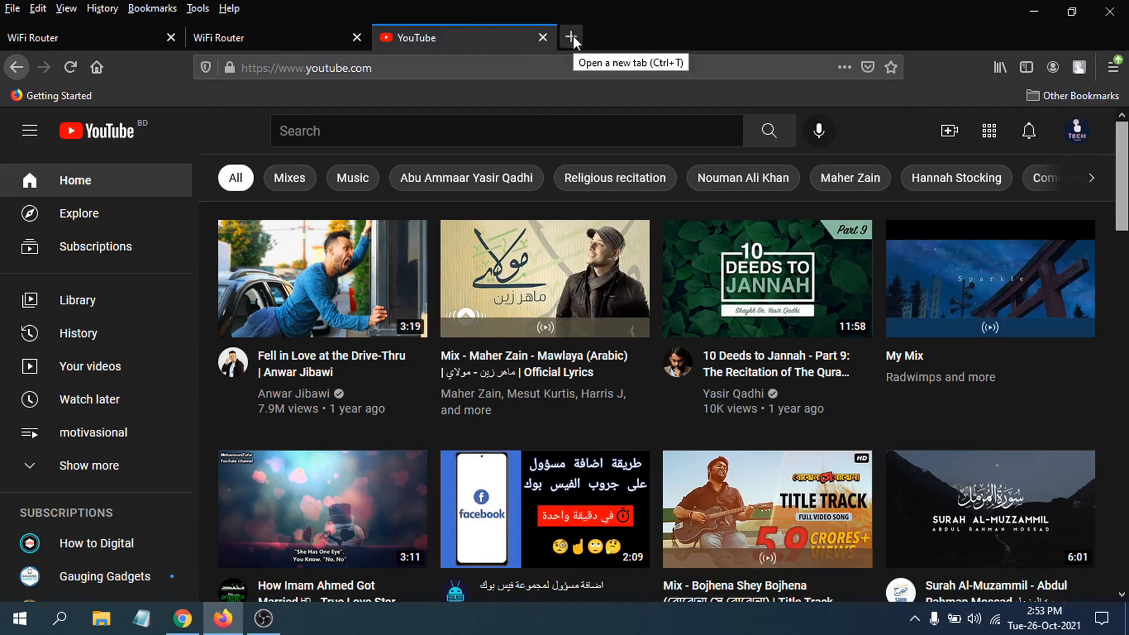
{"action": "left_click", "coordinate": [571, 36]}
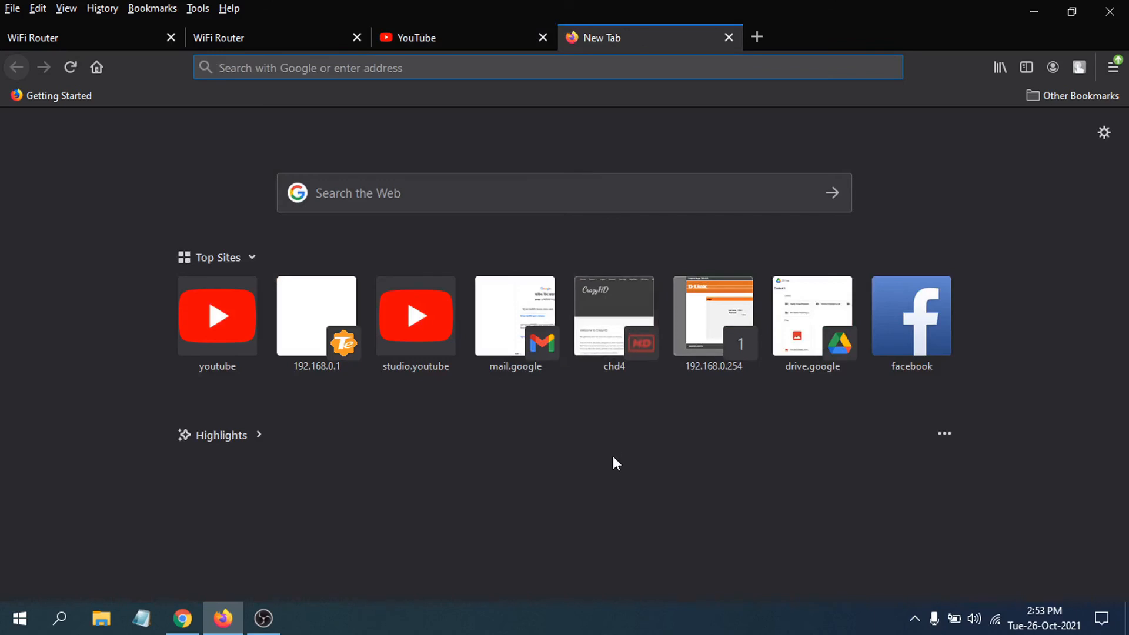